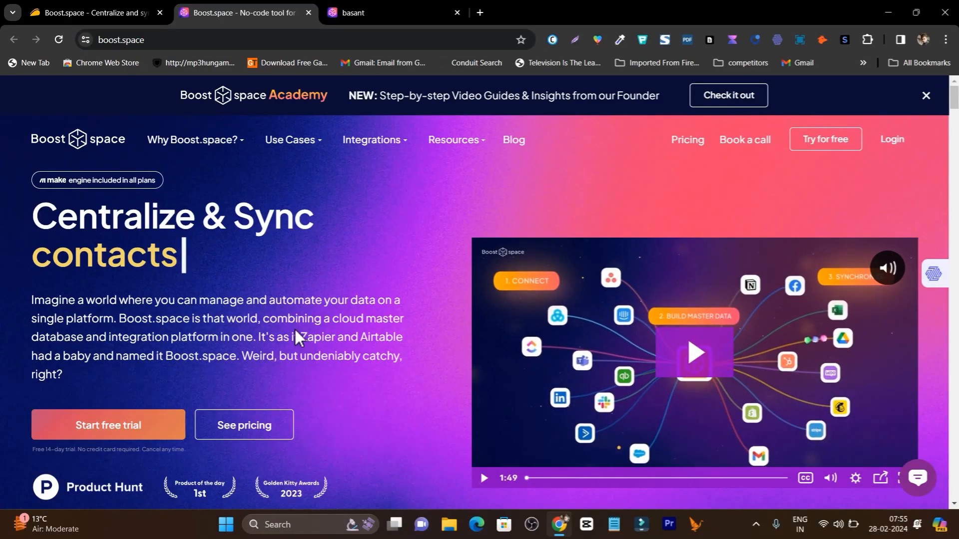
# Go from the Boost.space homepage to the AppSumo listing at appsumo.com/products/boostspace
pyautogui.scroll(-3)
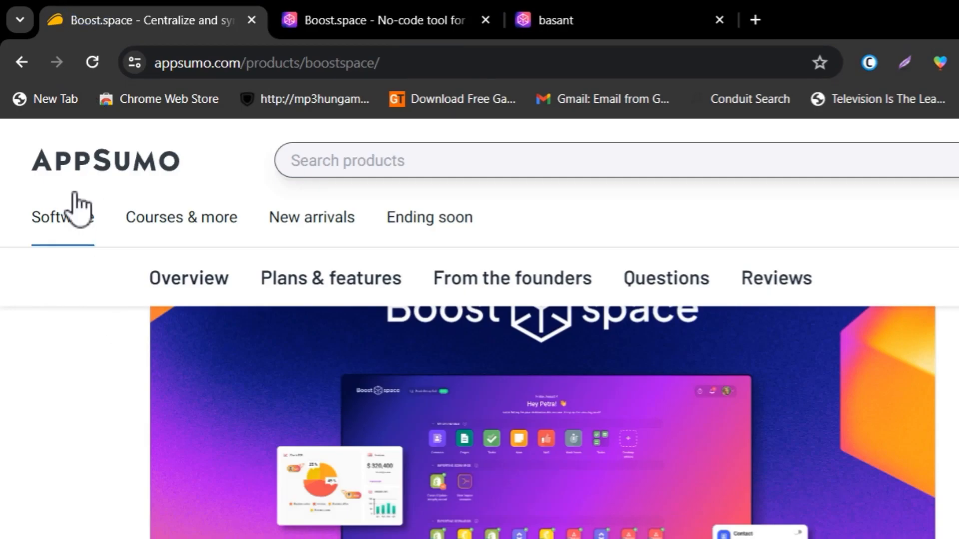
# Read the AppSumo deal and License Tier 1 price, highlighting the centralized-database TL;DR, then return to Boost.space
pyautogui.scroll(-3)
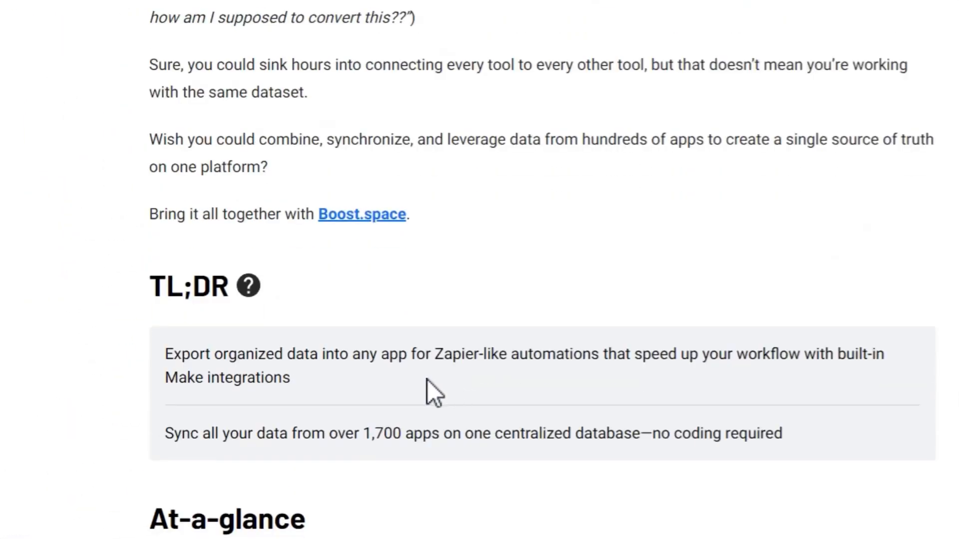
pyautogui.click(170, 358)
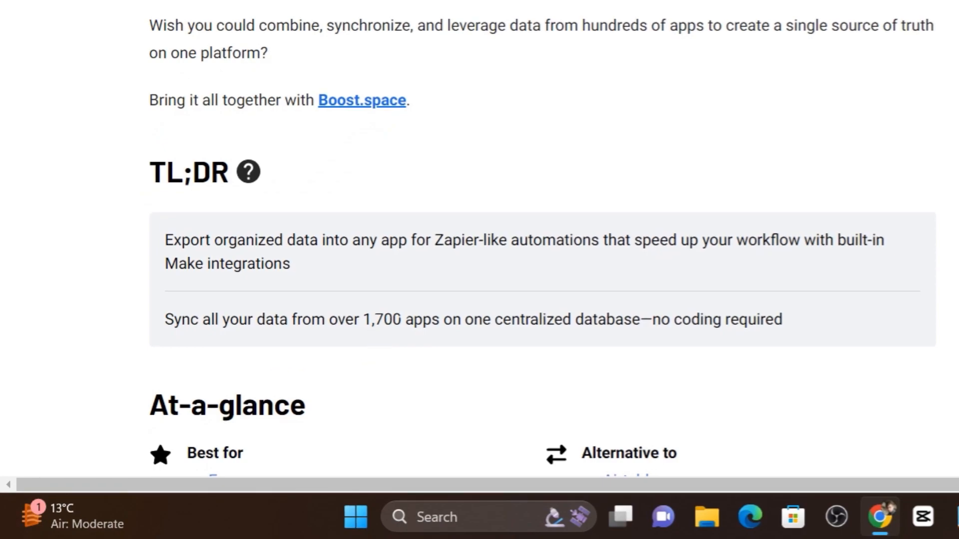
pyautogui.moveTo(402, 319); pyautogui.dragTo(503, 320)
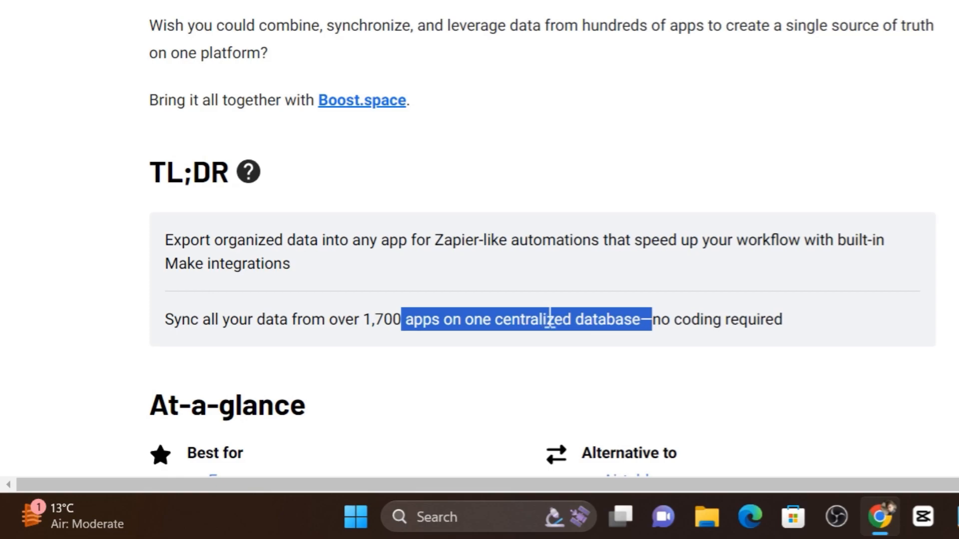
pyautogui.scroll(-3)
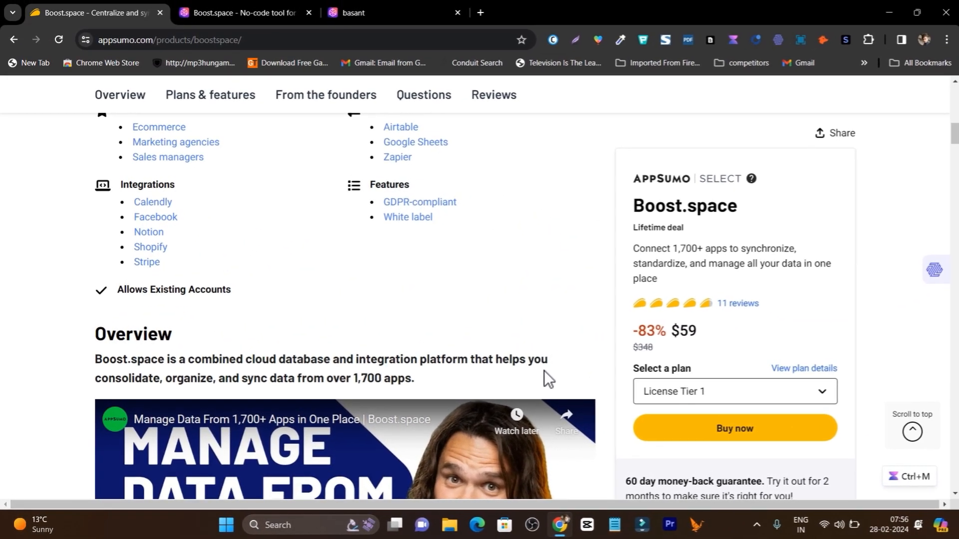
pyautogui.click(238, 13)
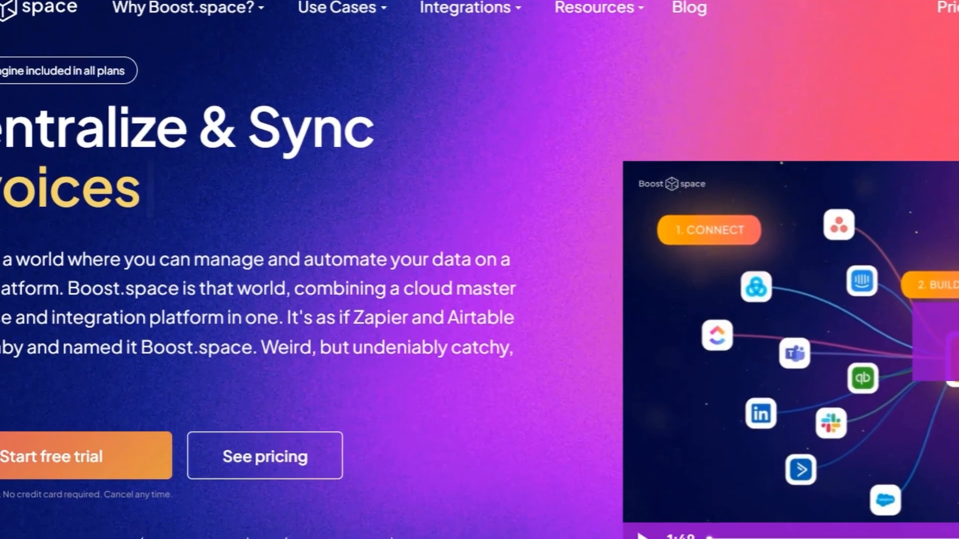
pyautogui.scroll(-3)
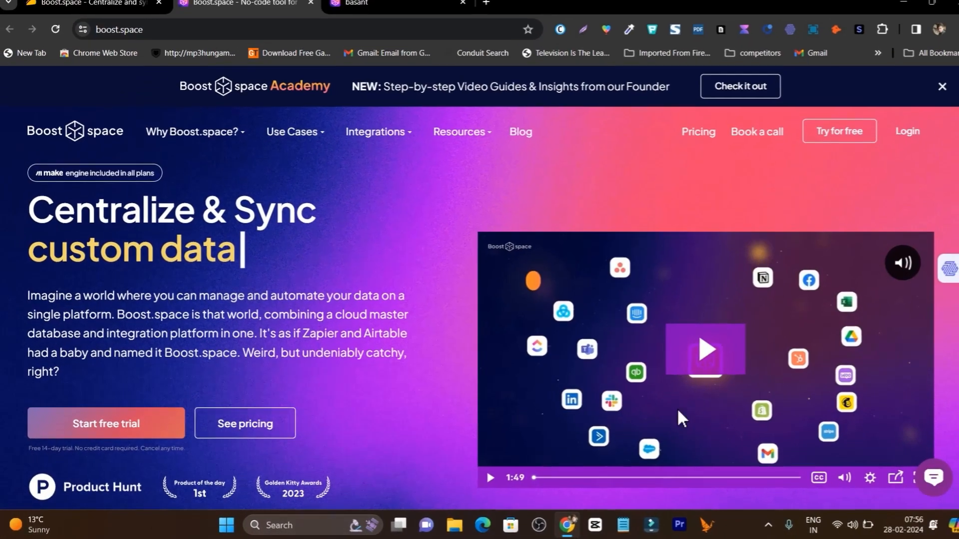
# In the basant workspace setup tab, turn on the Tasks sync toggle
pyautogui.click(245, 3)
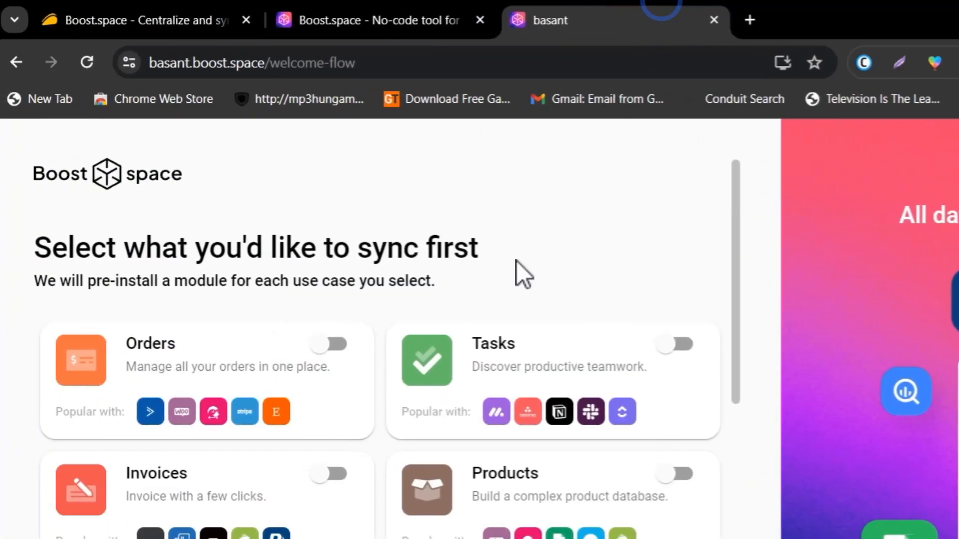
pyautogui.scroll(-3)
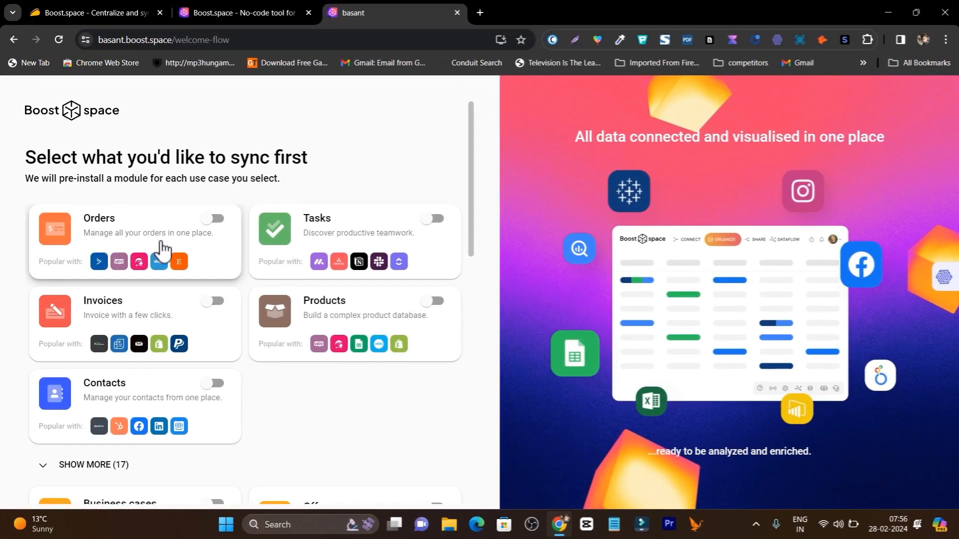
pyautogui.moveTo(152, 335)
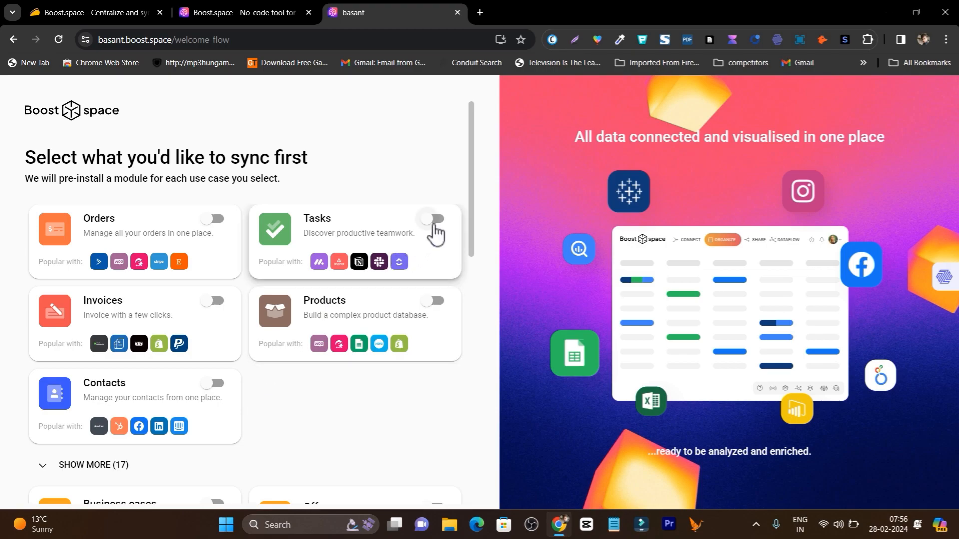
pyautogui.click(434, 219)
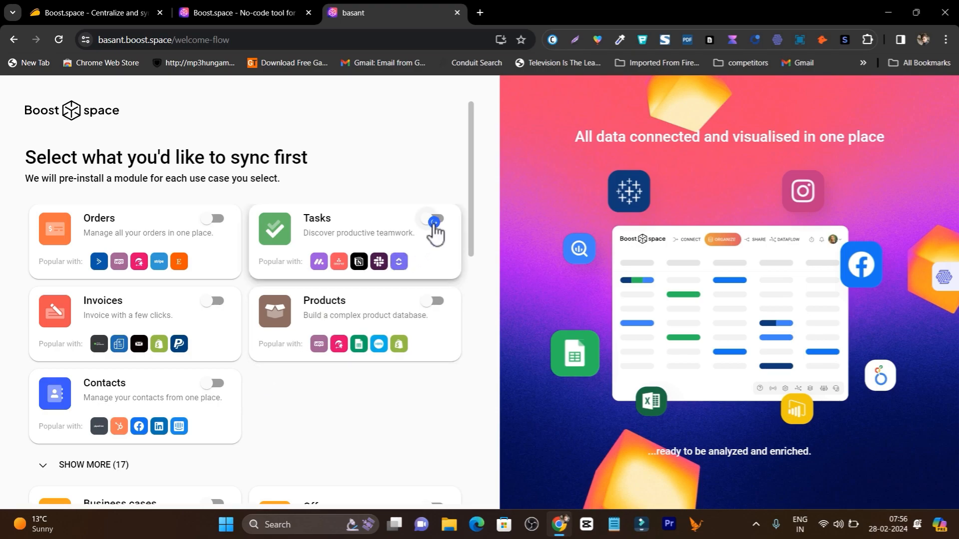
pyautogui.click(434, 220)
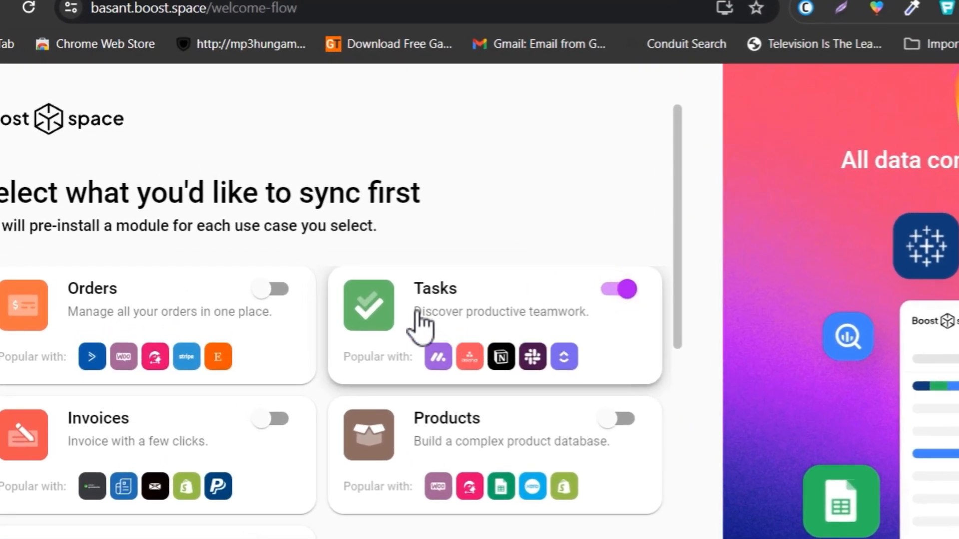
pyautogui.scroll(-3)
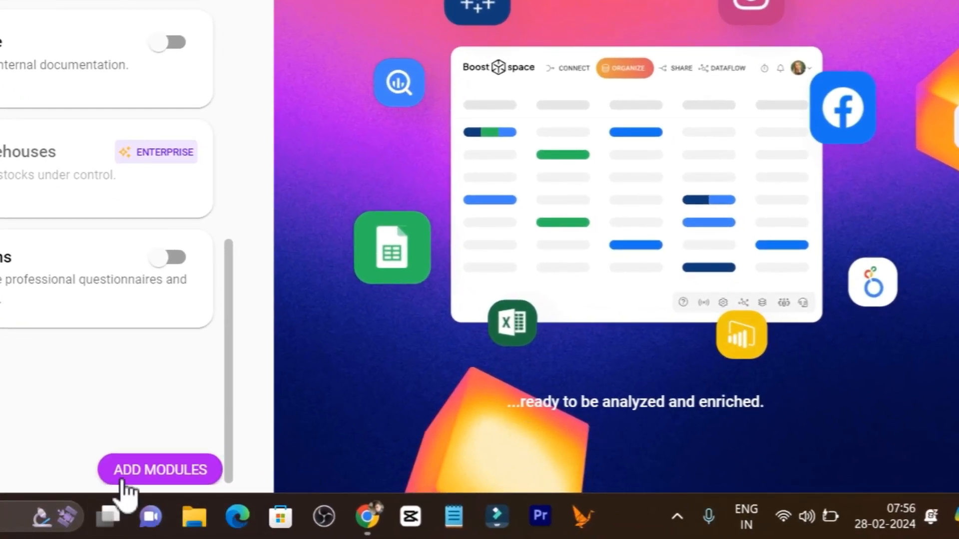
# Add the Tasks module, skip inviting teammates, and verify the email
pyautogui.click(159, 470)
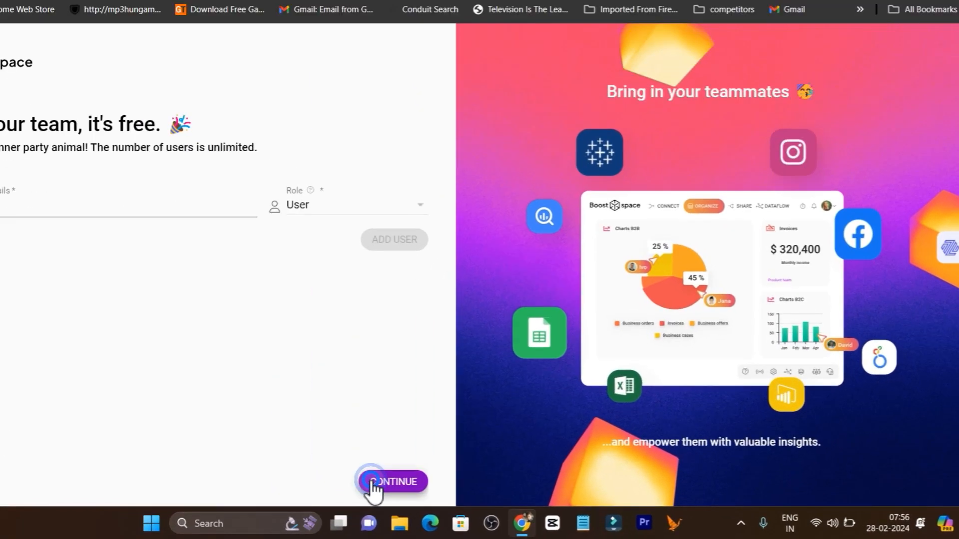
pyautogui.click(391, 482)
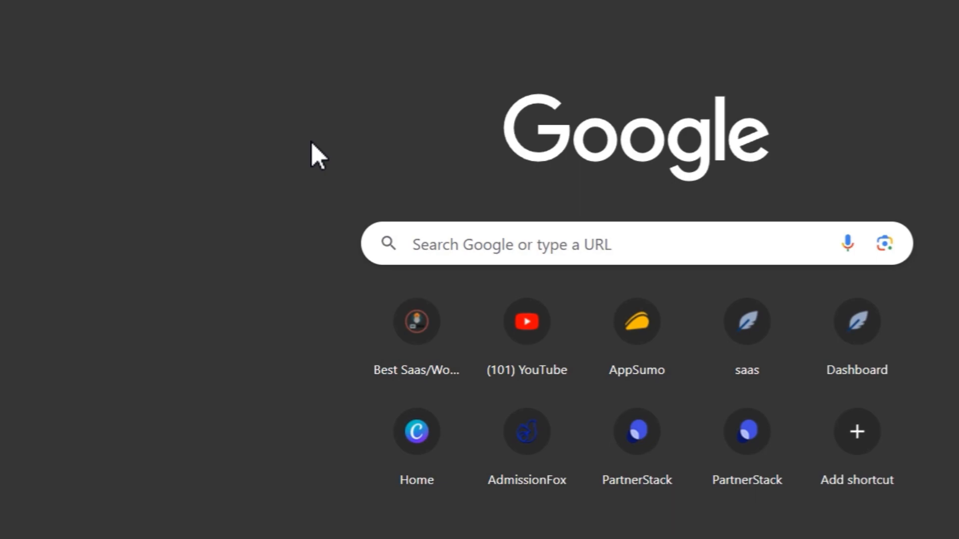
pyautogui.write('sa')
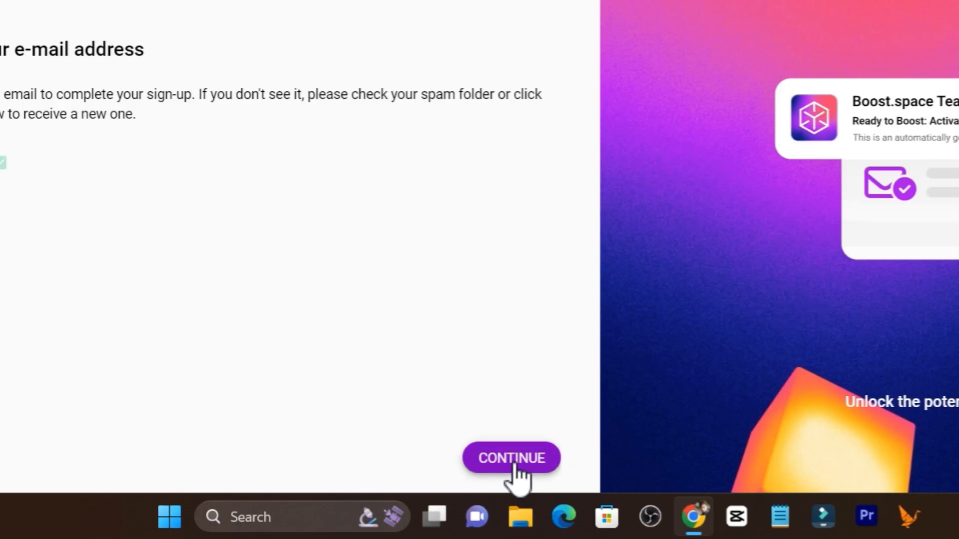
pyautogui.click(511, 457)
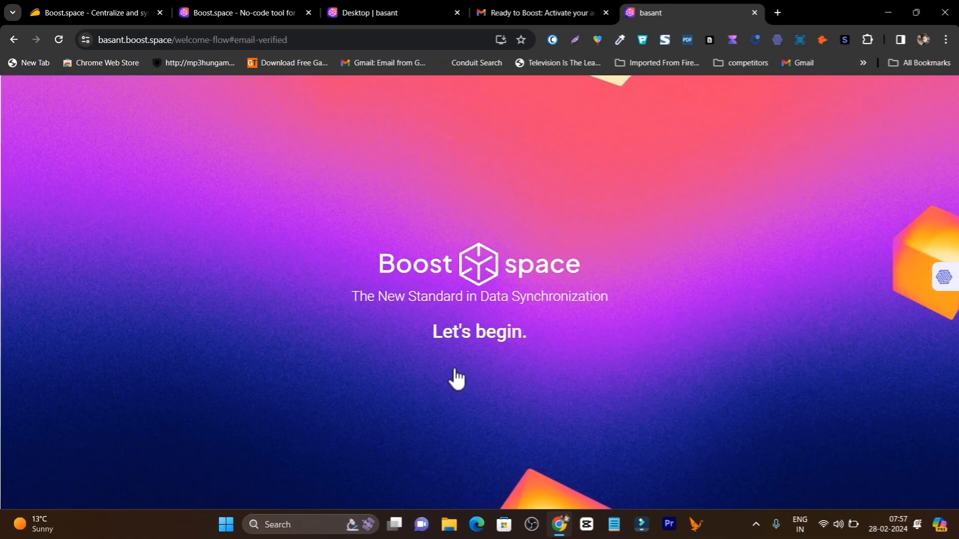
pyautogui.moveTo(309, 233)
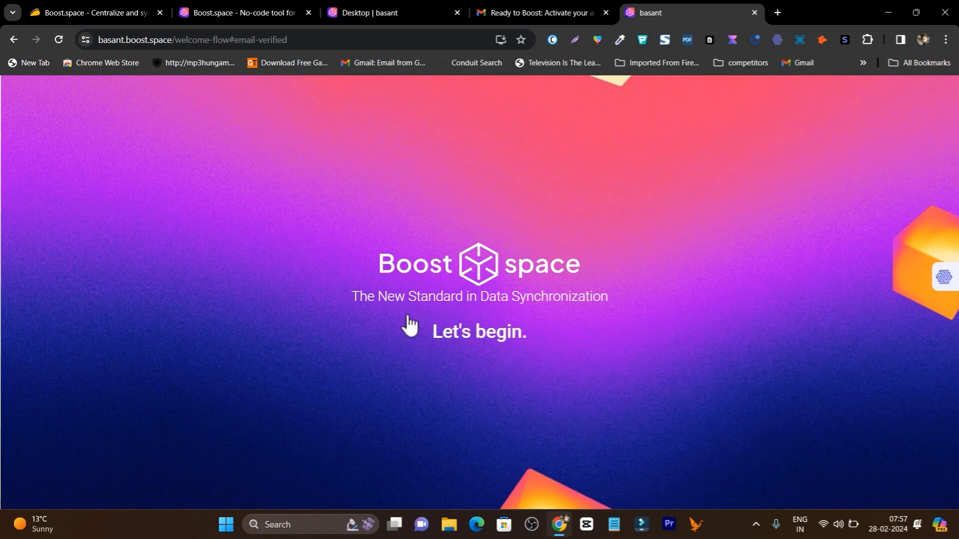
# Enter the workspace desktop, browse My Modules and Connect Data, and start adding a module
pyautogui.click(479, 332)
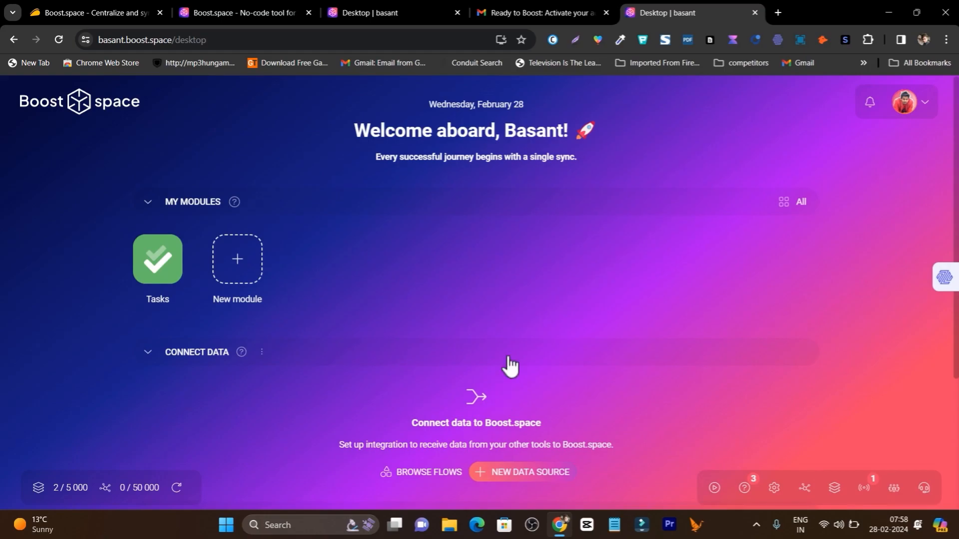
pyautogui.moveTo(706, 256)
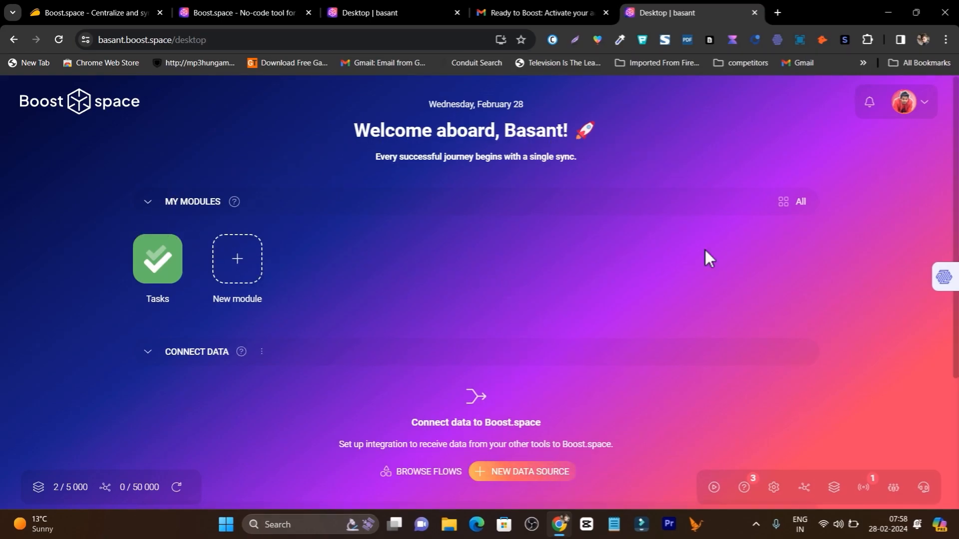
pyautogui.scroll(-3)
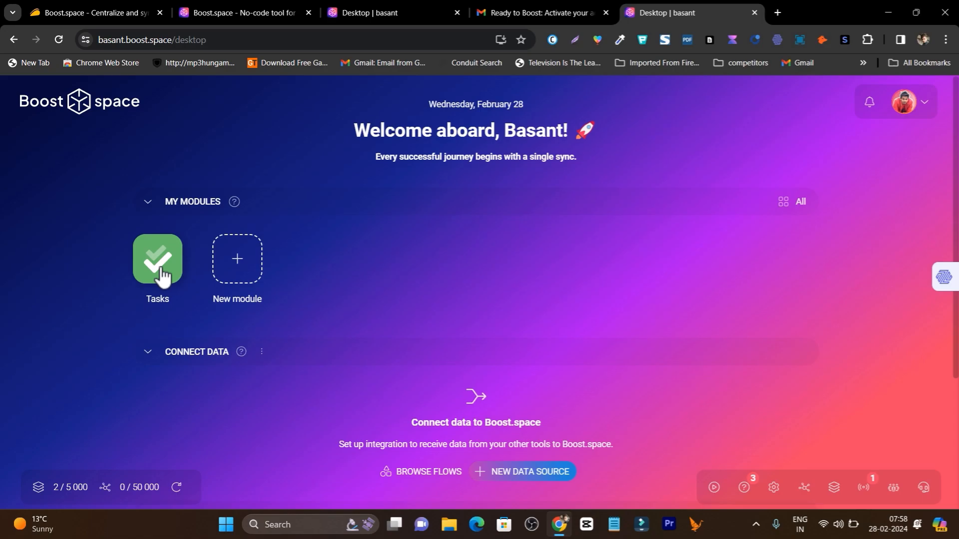
pyautogui.moveTo(253, 279)
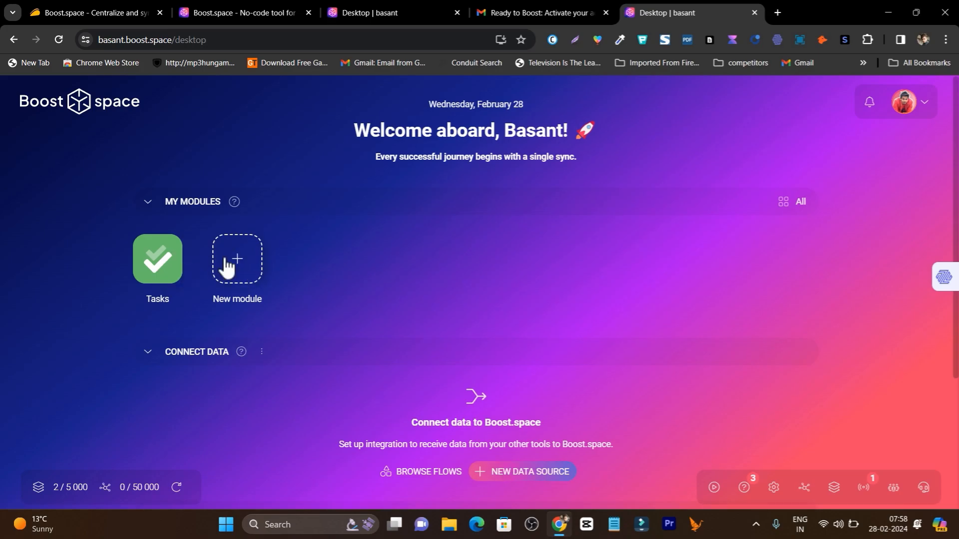
pyautogui.click(237, 257)
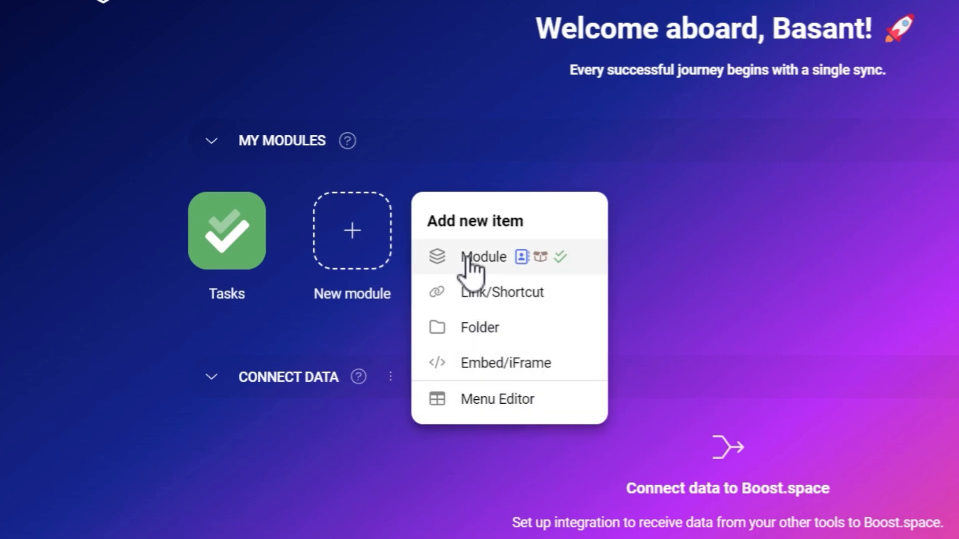
pyautogui.click(482, 256)
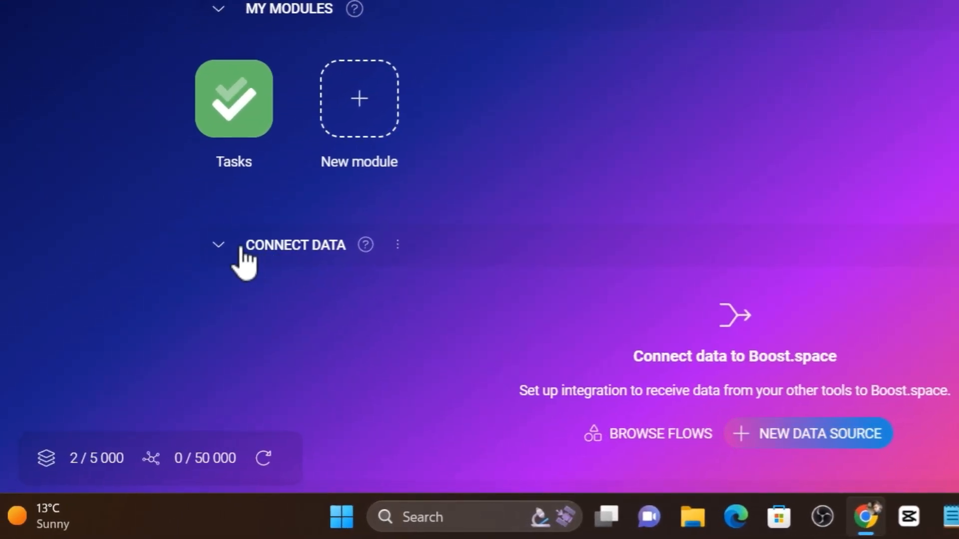
pyautogui.scroll(-3)
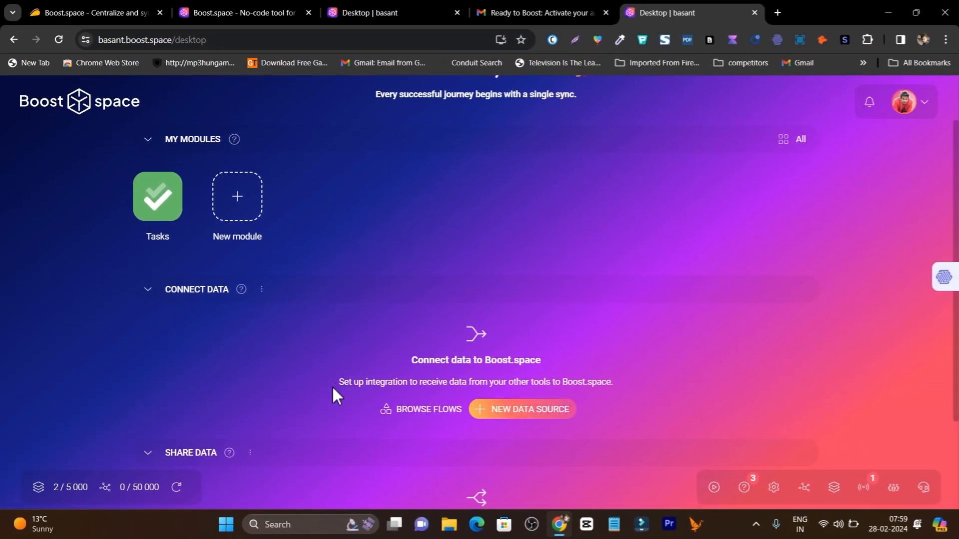
pyautogui.moveTo(520, 409)
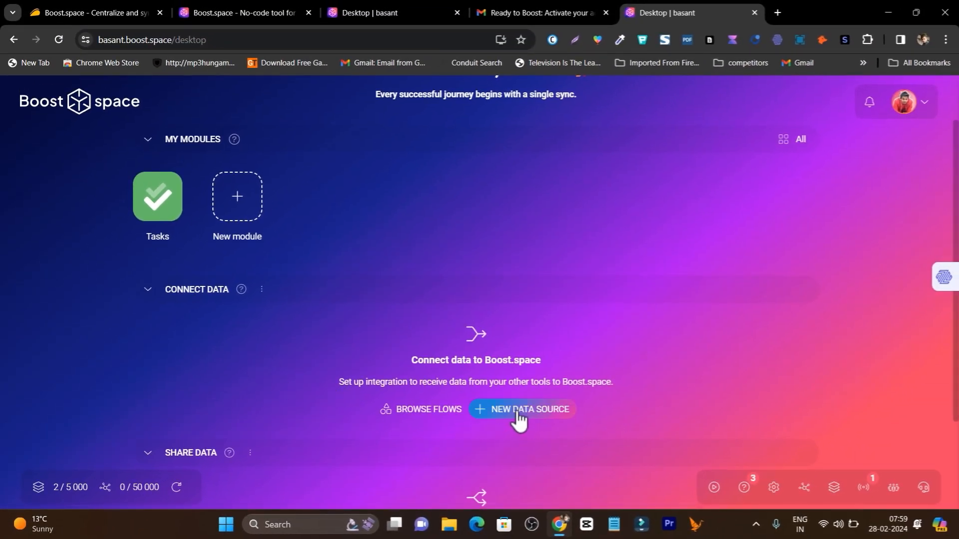
# Start a New Data Source sync with Tasks as the module
pyautogui.click(529, 409)
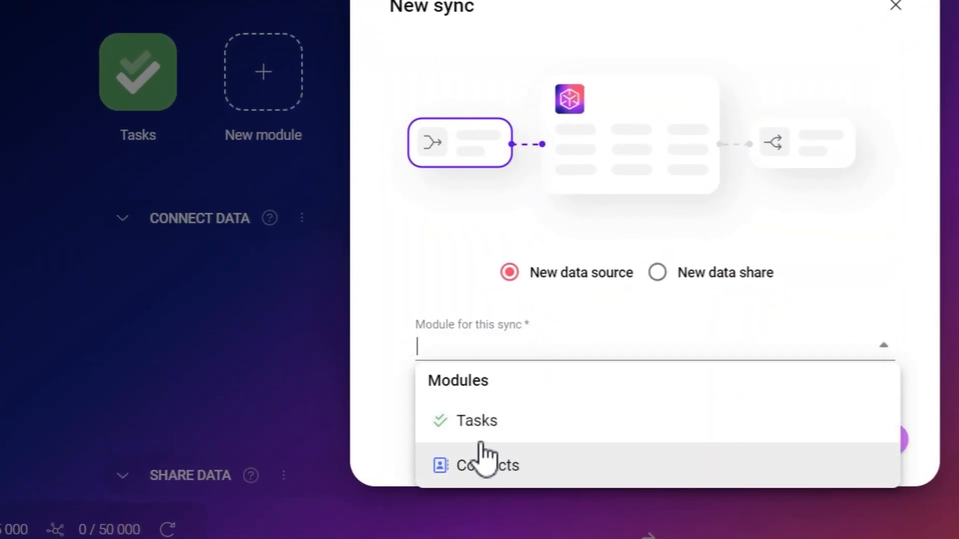
pyautogui.click(476, 420)
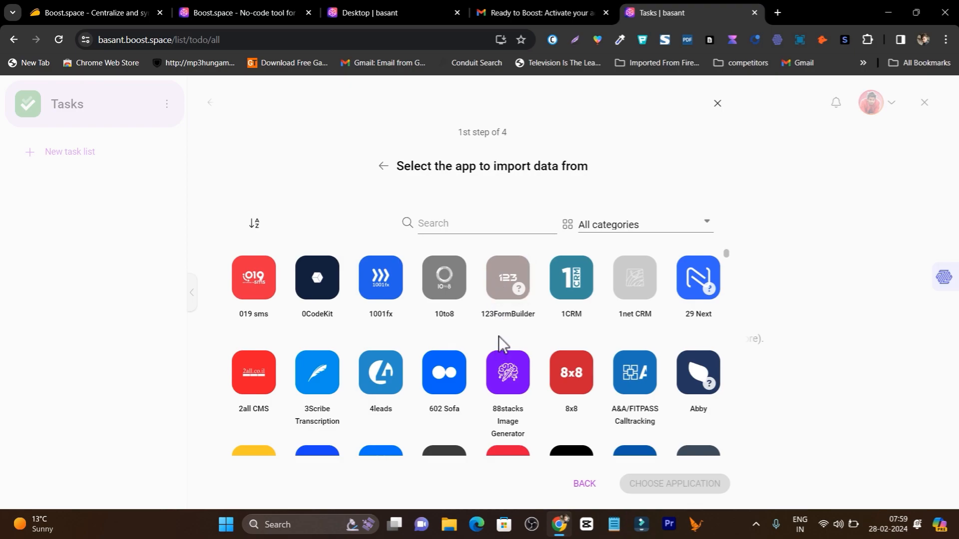
# Search 'sheet' and choose Google Sheets as the source application
pyautogui.scroll(-3)
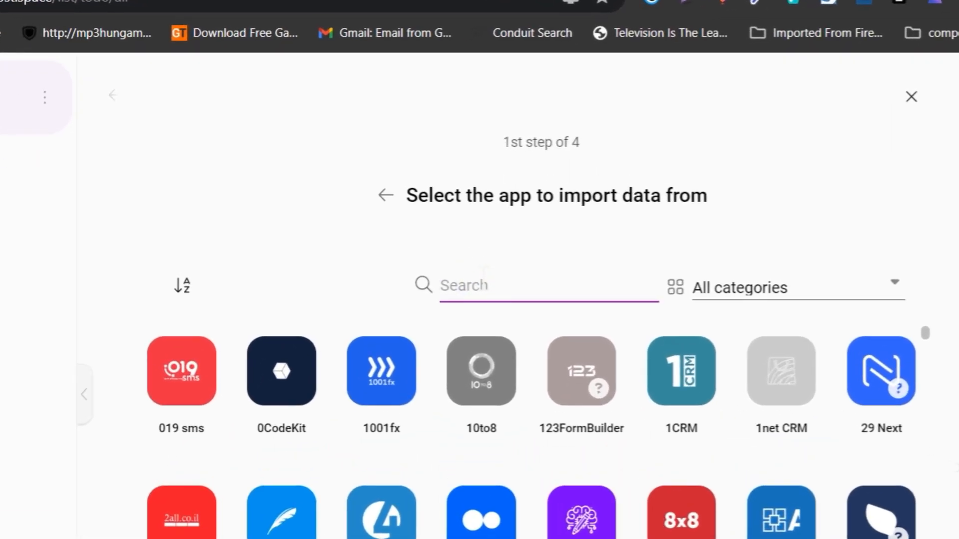
pyautogui.write('sheet')
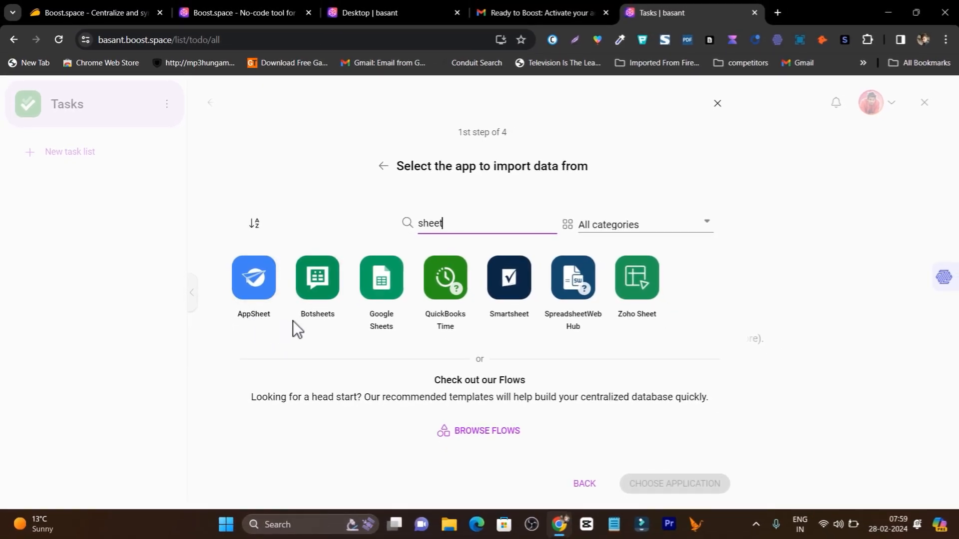
pyautogui.moveTo(380, 278)
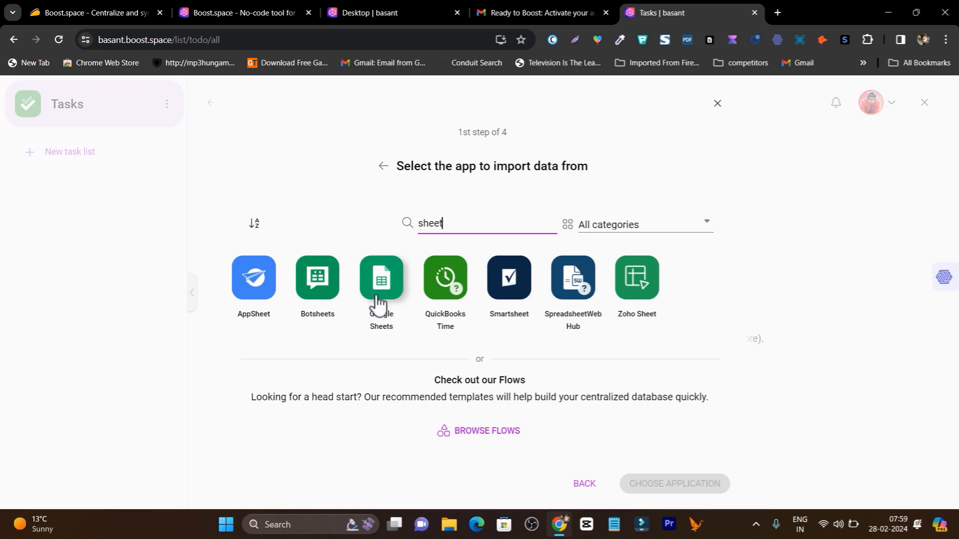
pyautogui.click(380, 278)
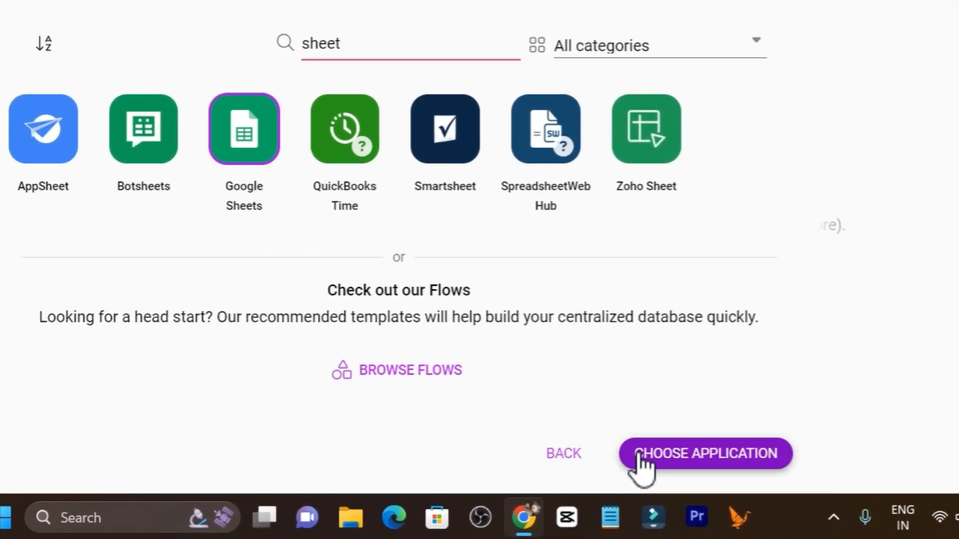
pyautogui.click(704, 453)
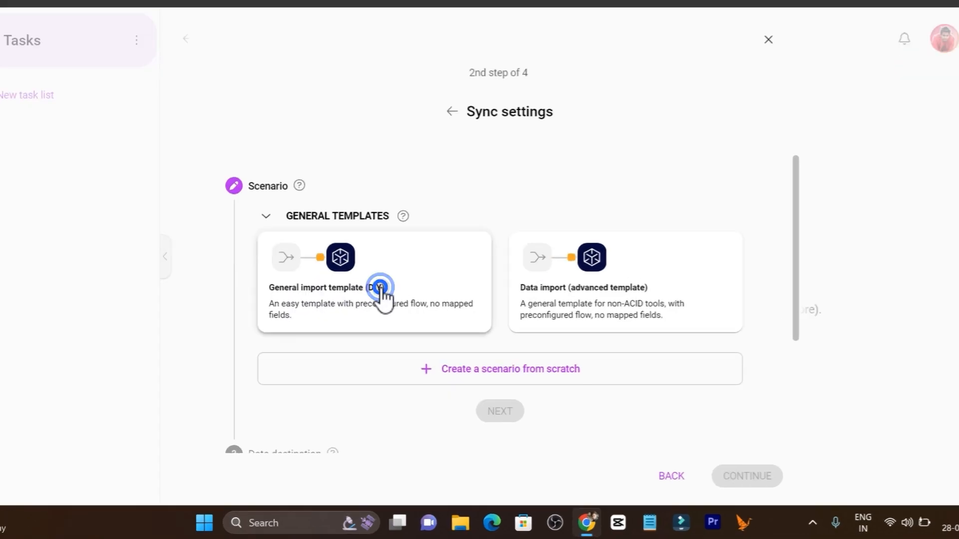
# Pick the 'General import template' card under General Templates
pyautogui.click(373, 281)
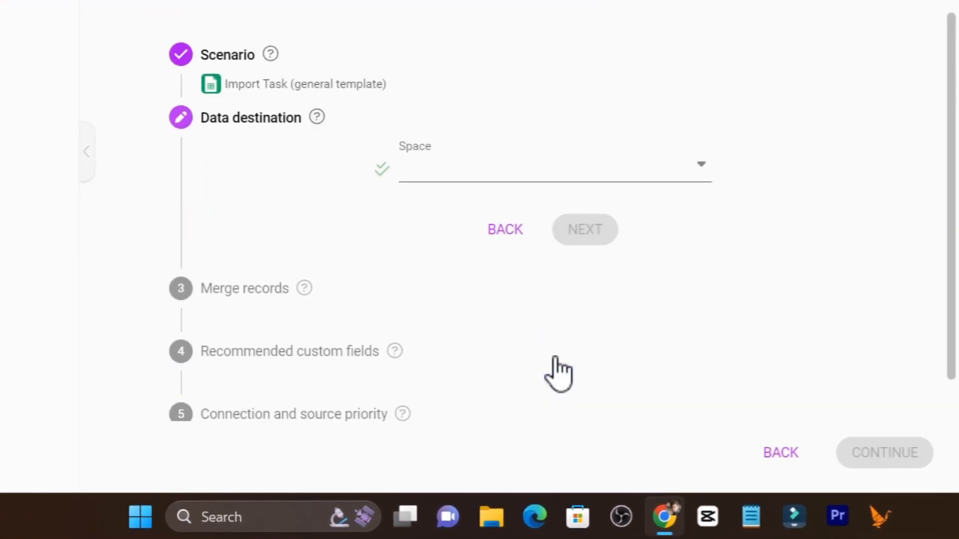
# Create a new todo list space 'Demo', keeping default sharing and field groups
pyautogui.click(554, 166)
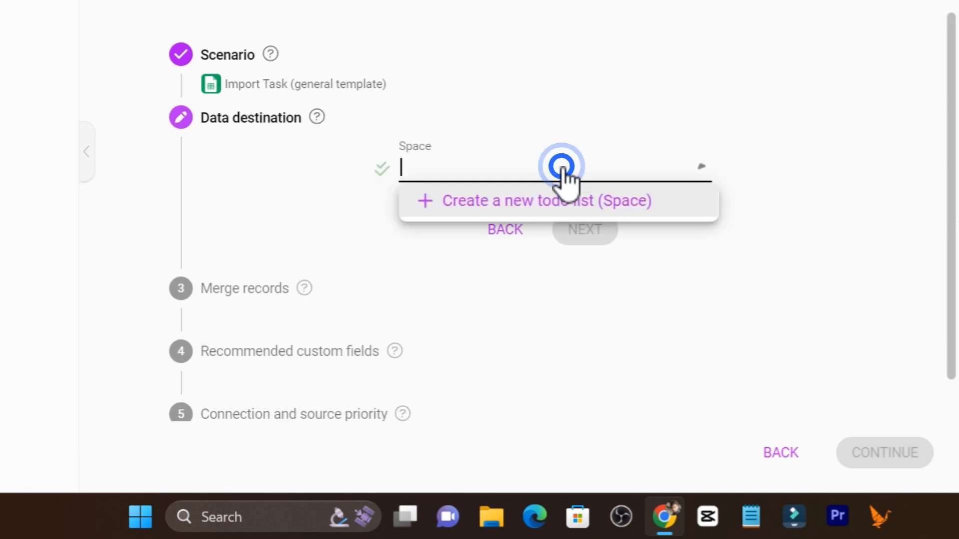
pyautogui.click(544, 201)
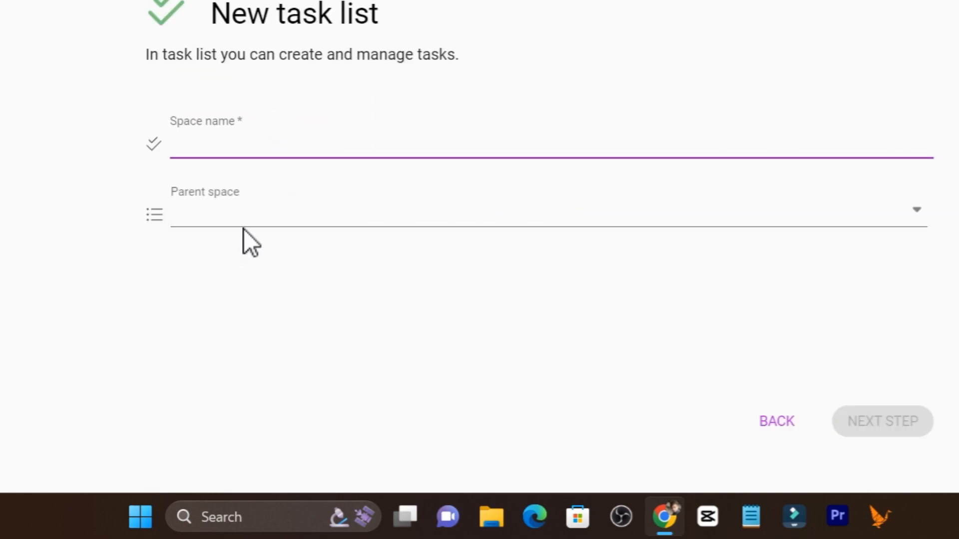
pyautogui.write('Demo')
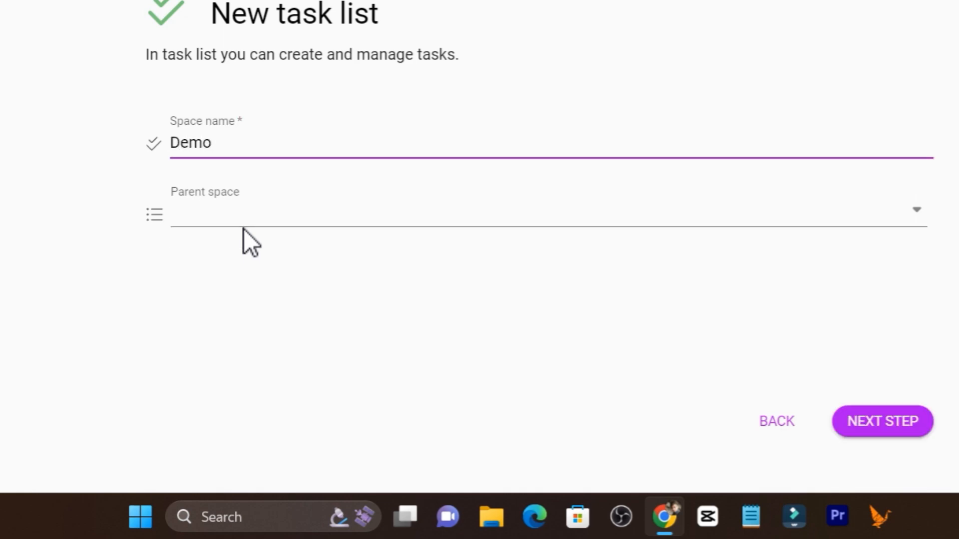
pyautogui.click(544, 214)
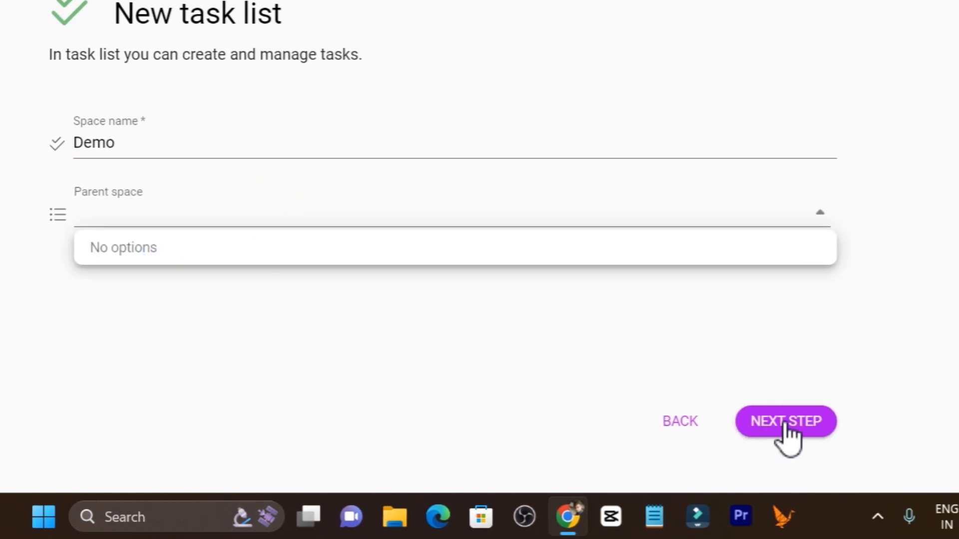
pyautogui.click(785, 421)
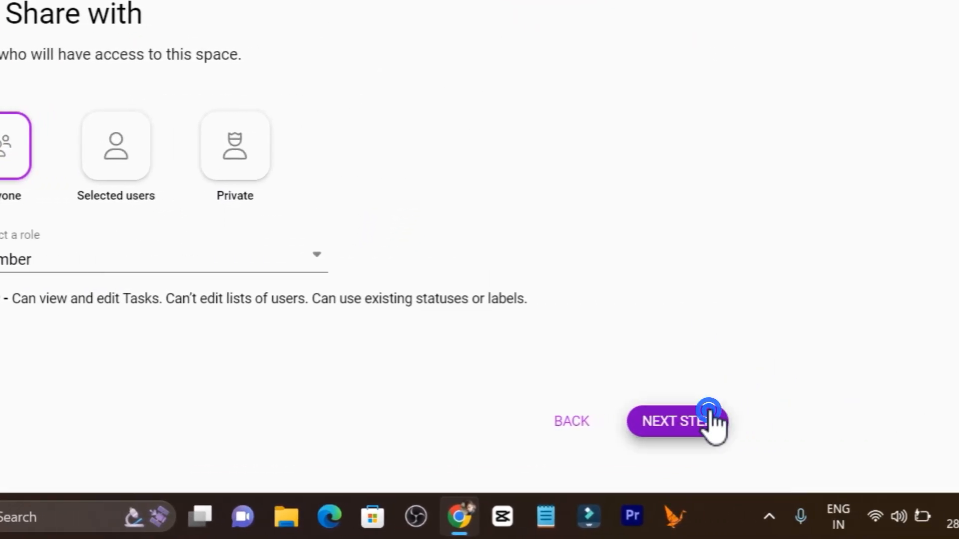
pyautogui.click(677, 422)
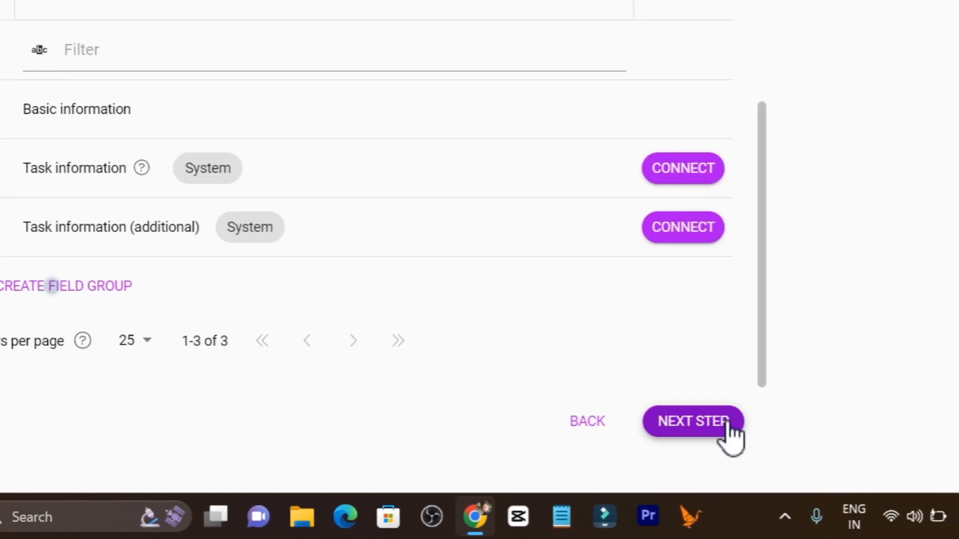
pyautogui.click(692, 421)
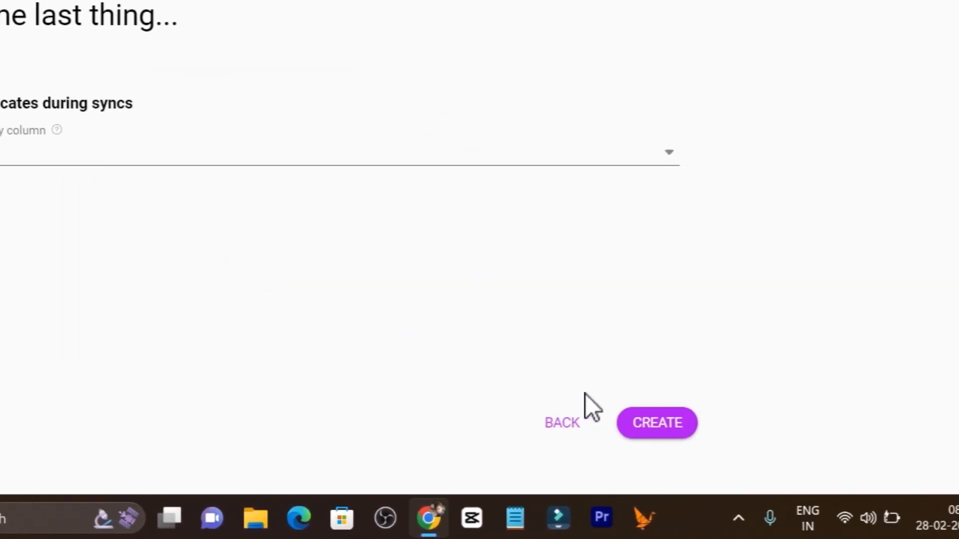
pyautogui.click(656, 423)
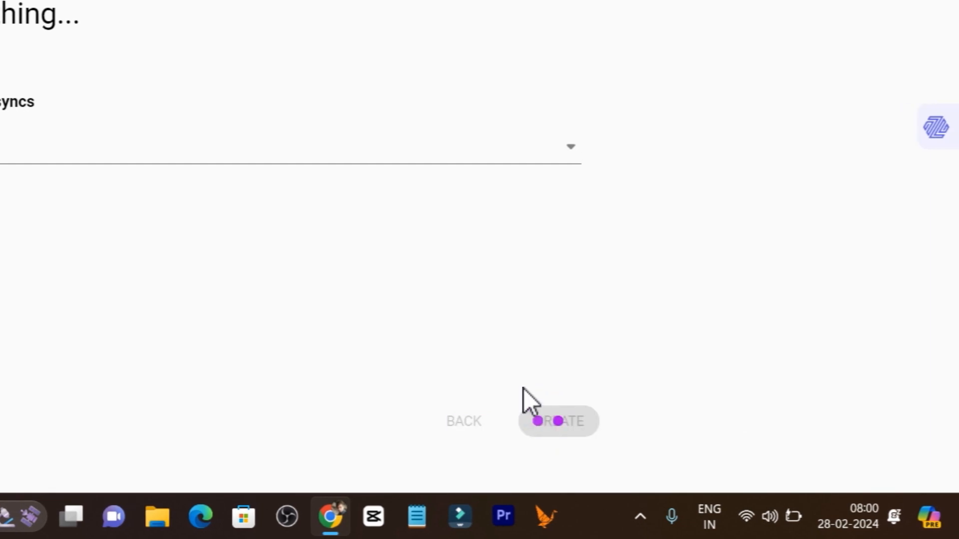
pyautogui.click(557, 420)
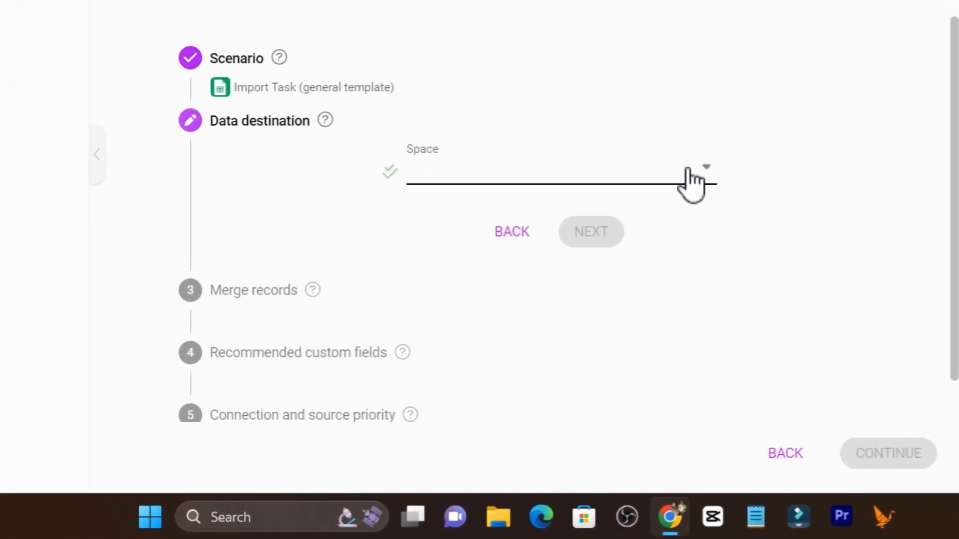
# Set Demo as the destination space, pass the merge records step, and confirm the settings
pyautogui.click(551, 174)
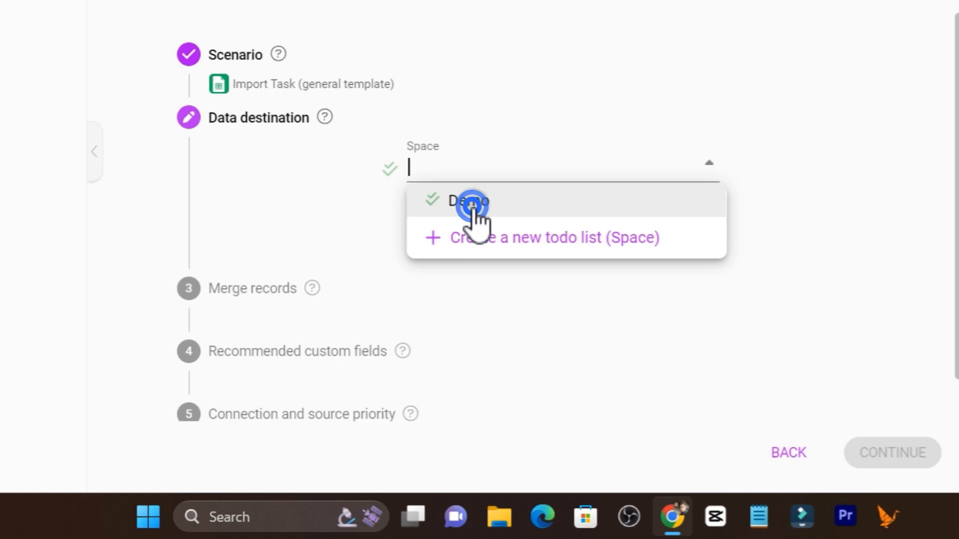
pyautogui.click(469, 201)
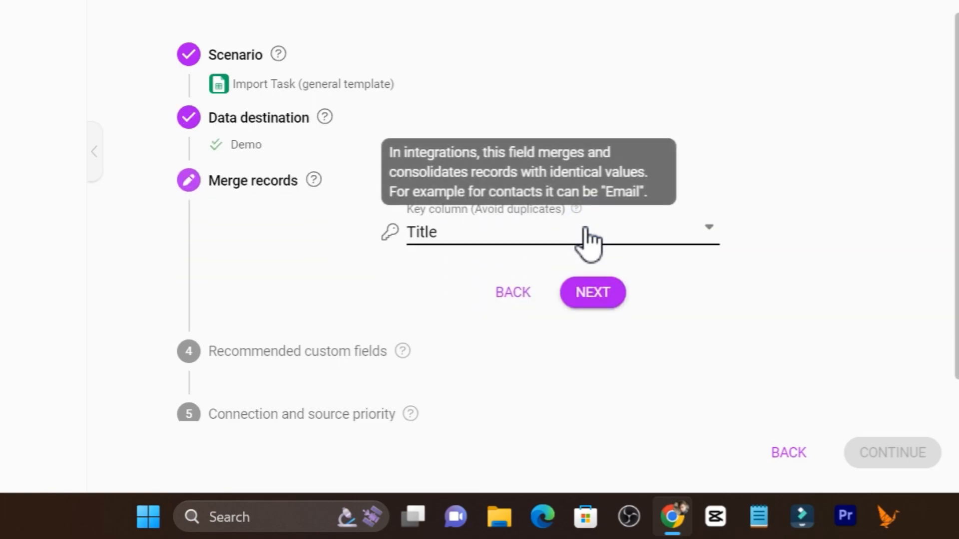
pyautogui.moveTo(327, 317)
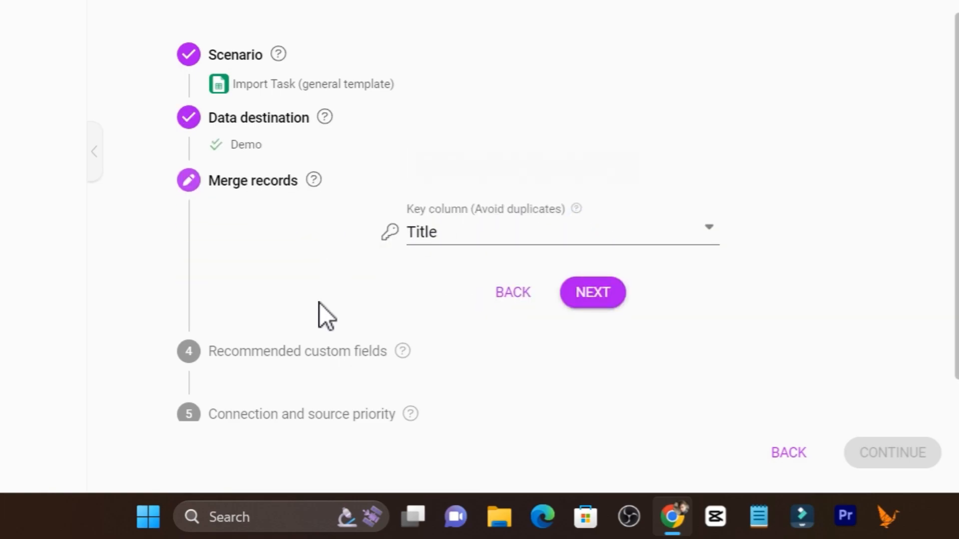
pyautogui.click(590, 292)
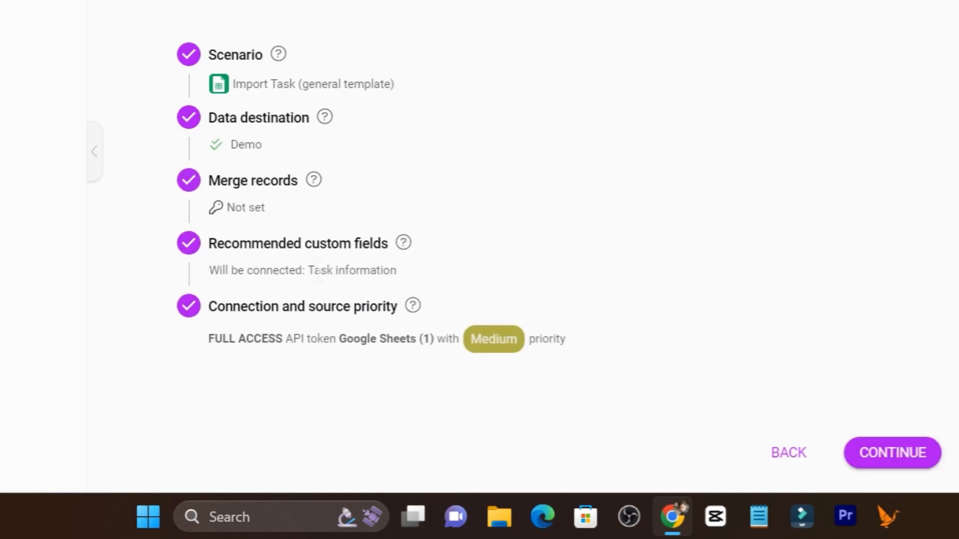
pyautogui.moveTo(896, 463)
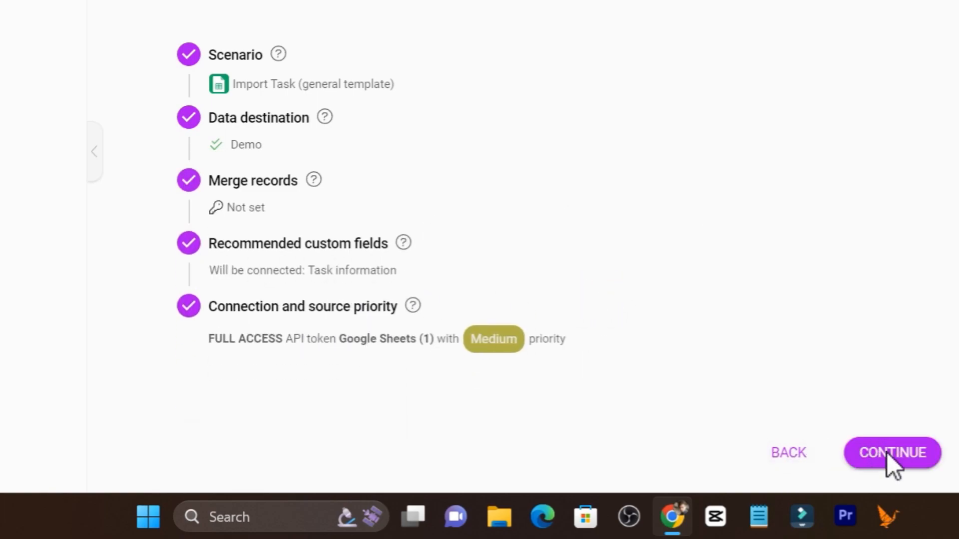
pyautogui.click(892, 452)
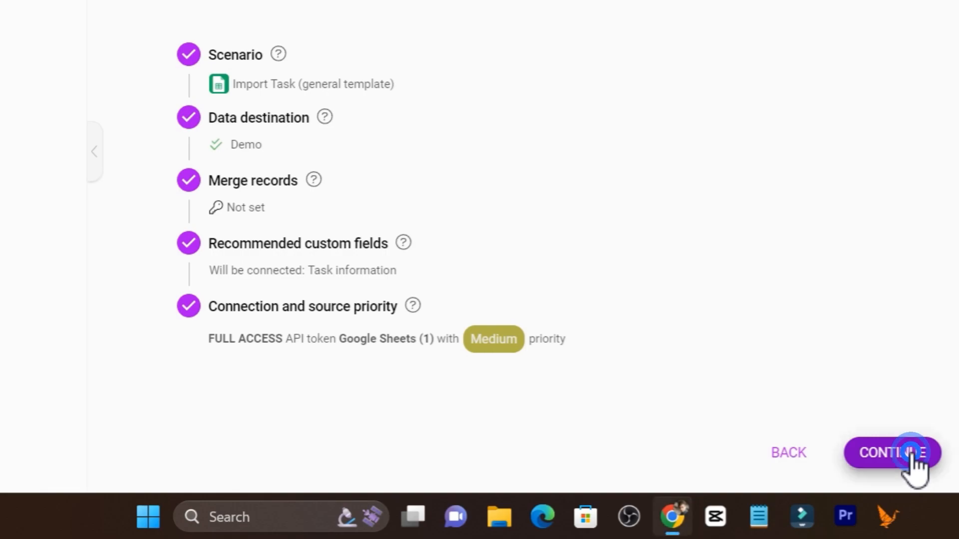
pyautogui.click(892, 452)
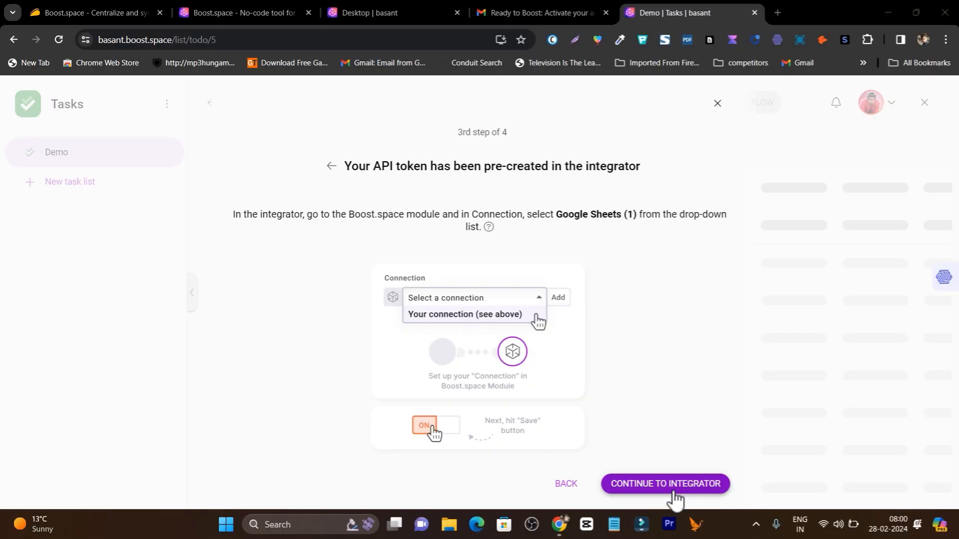
# Continue to the Tasks import integrator in a new tab, then return to the workspace home dashboard
pyautogui.click(664, 484)
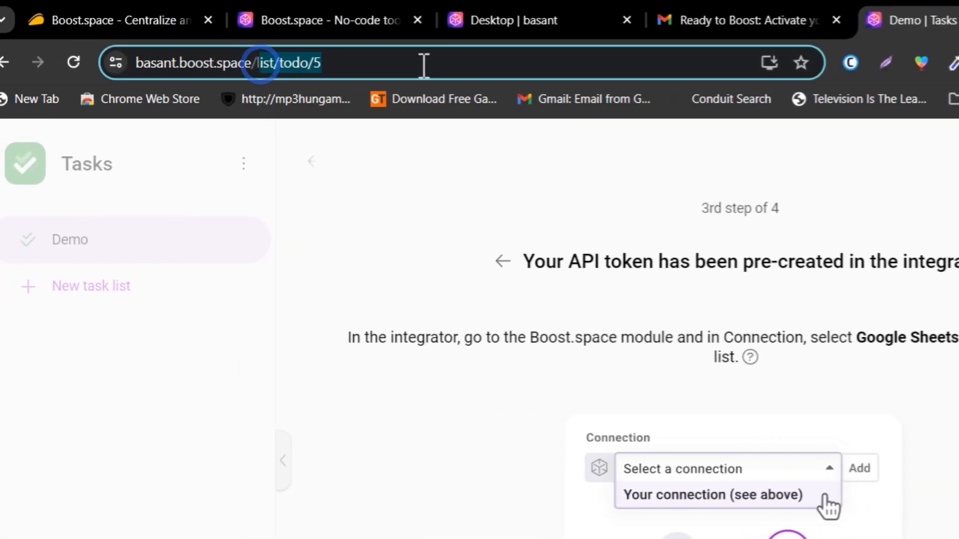
pyautogui.scroll(-3)
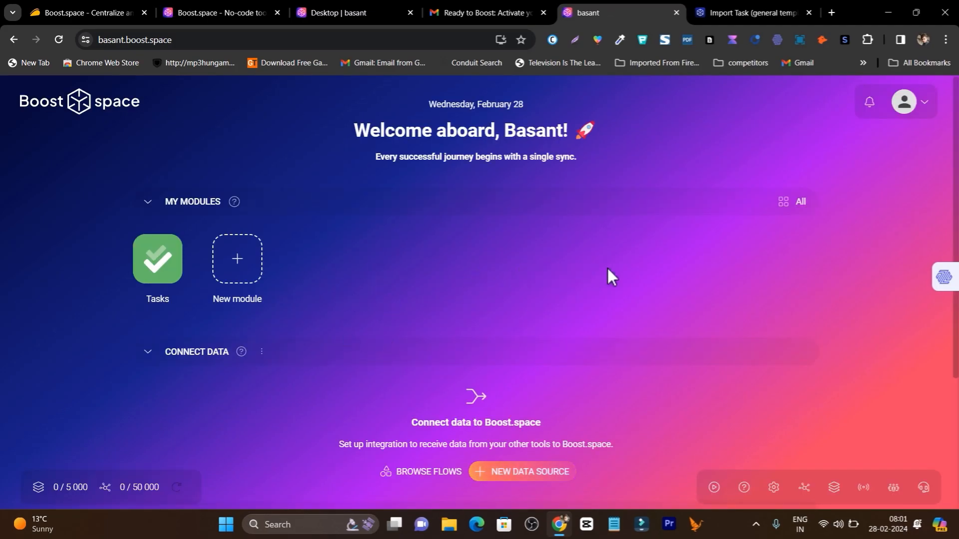
# Browse the dashboard's Modules, Connect data and Share data sections, then open the Quick start Help center
pyautogui.scroll(-3)
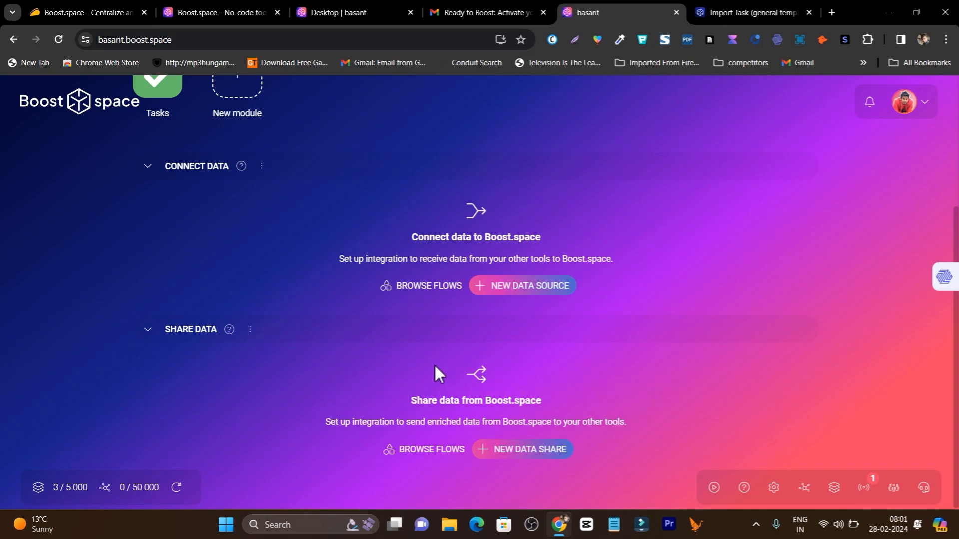
pyautogui.scroll(3)
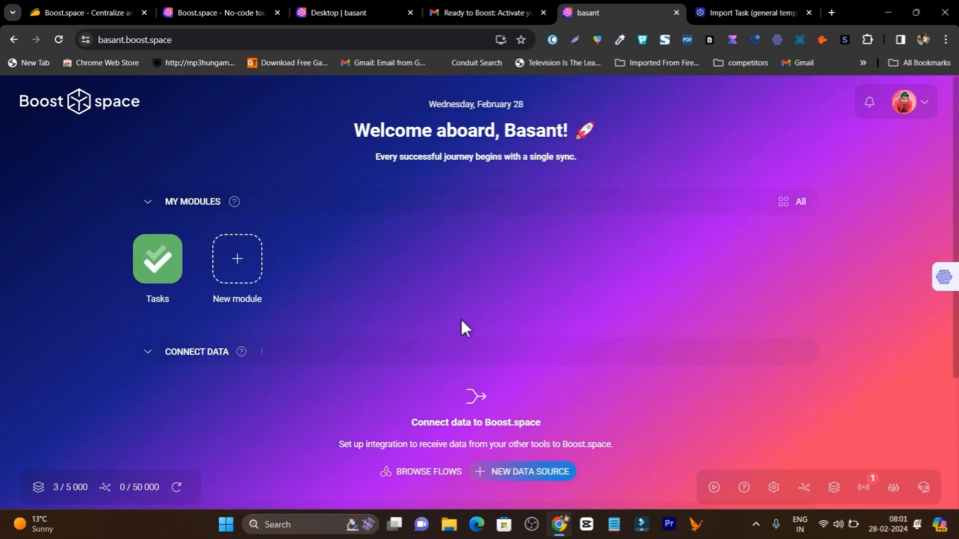
pyautogui.scroll(-3)
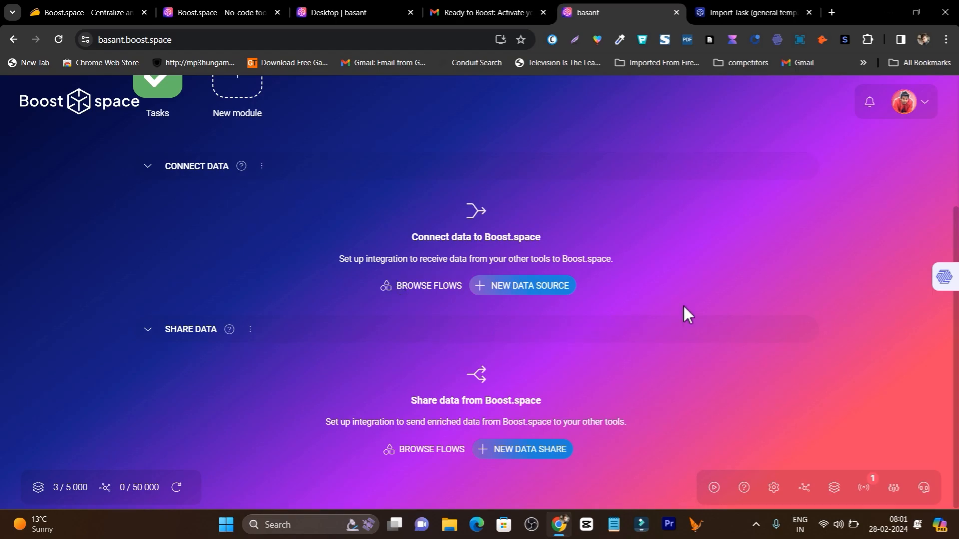
pyautogui.moveTo(925, 488)
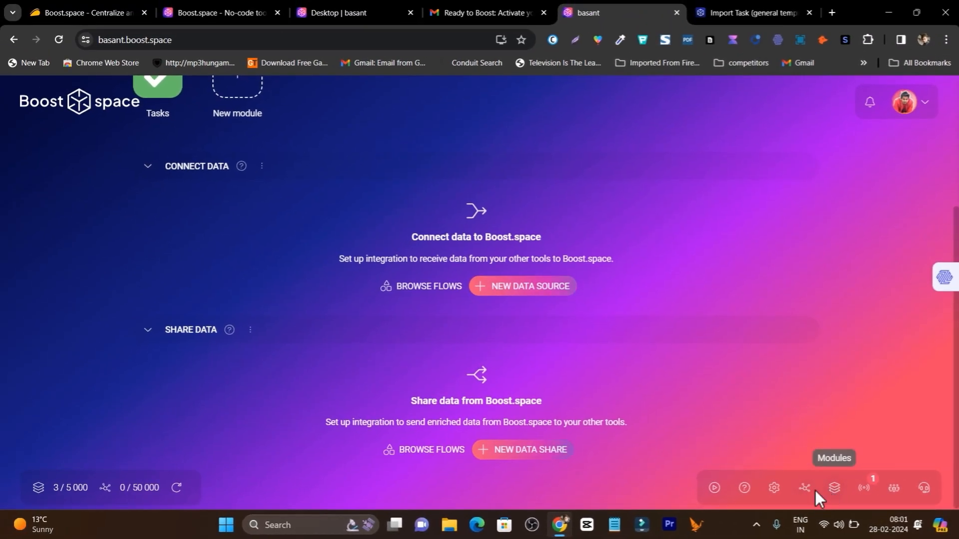
pyautogui.moveTo(744, 487)
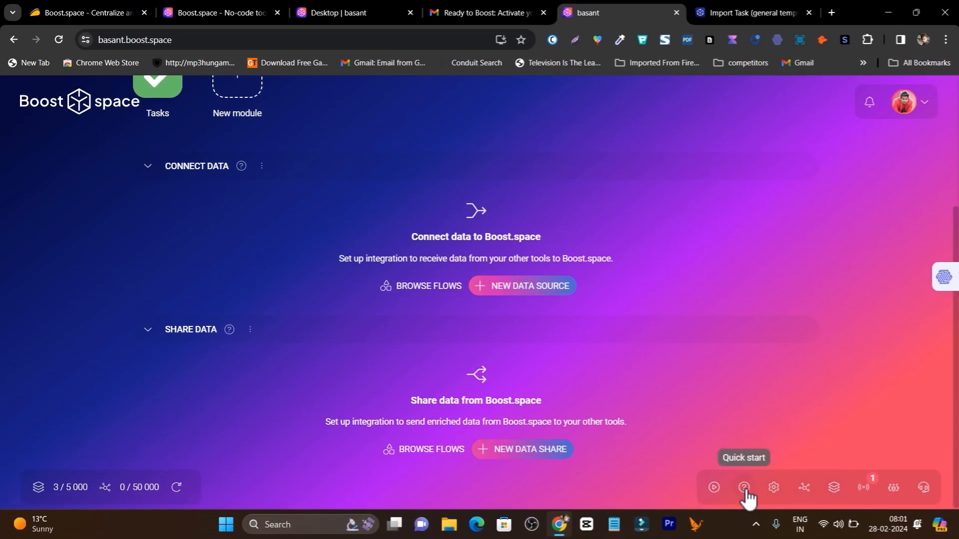
pyautogui.click(744, 488)
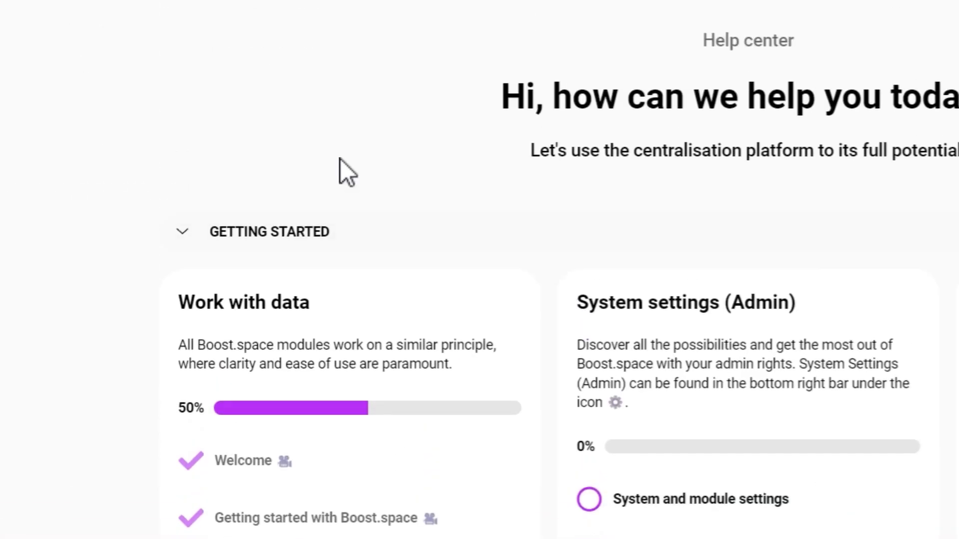
# Scroll the Help center past the Advanced guide checklists to the Support and resource center
pyautogui.scroll(-3)
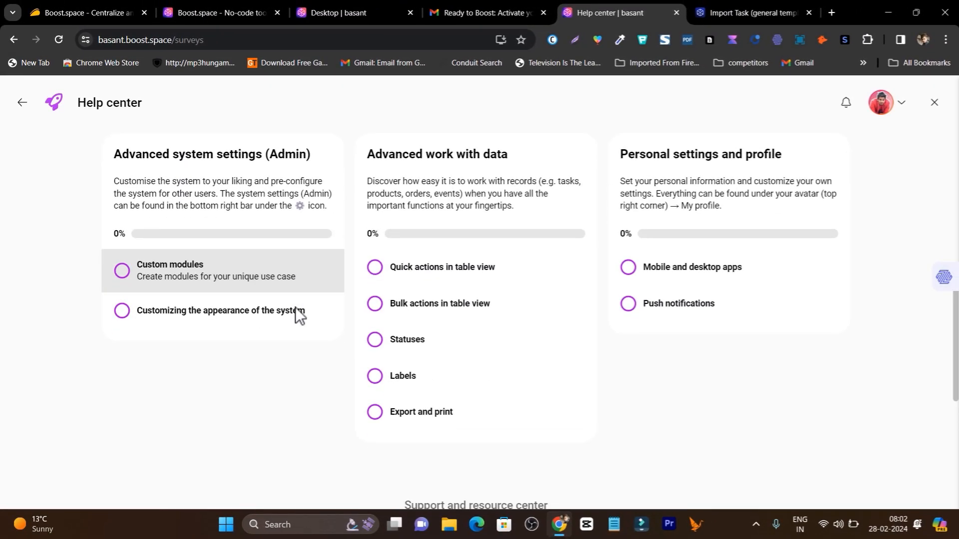
pyautogui.scroll(-3)
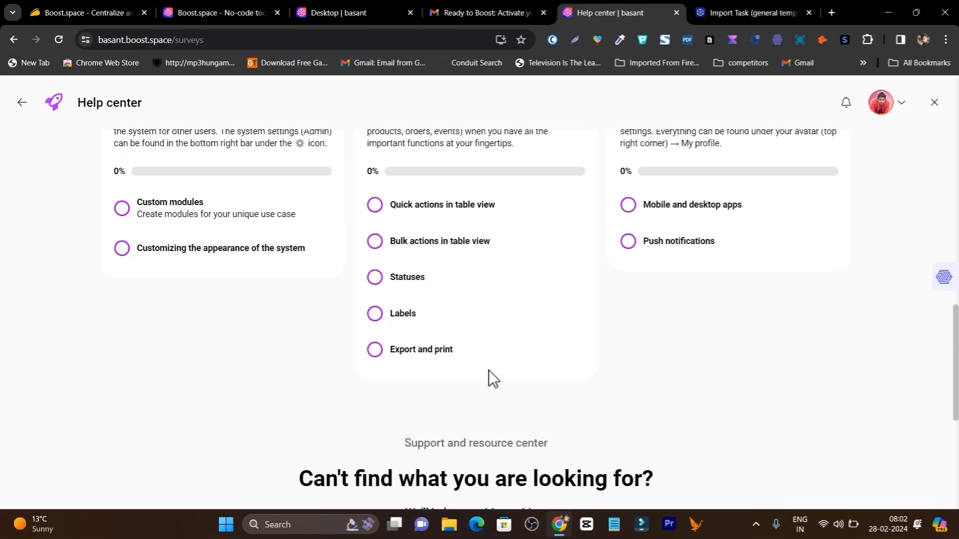
pyautogui.scroll(-3)
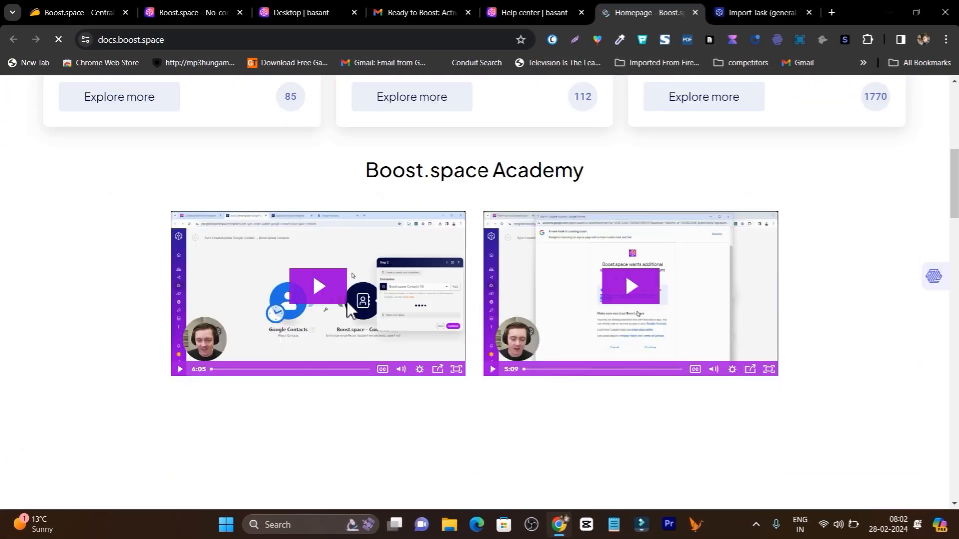
# Scroll the docs.boost.space homepage down to the Boost.space Academy video tutorials
pyautogui.scroll(-3)
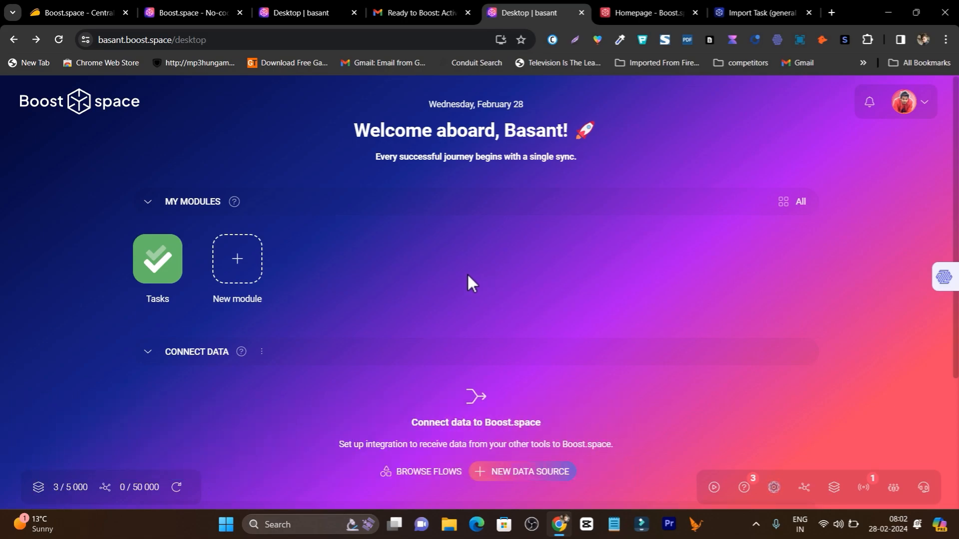
# Scroll the workspace dashboard down to the empty Share data section beneath Connect data
pyautogui.scroll(-3)
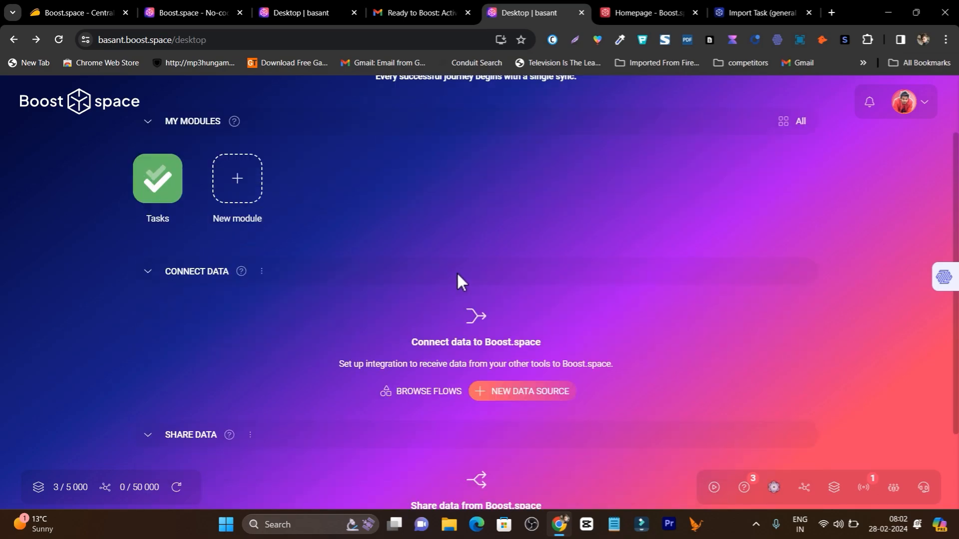
pyautogui.scroll(3)
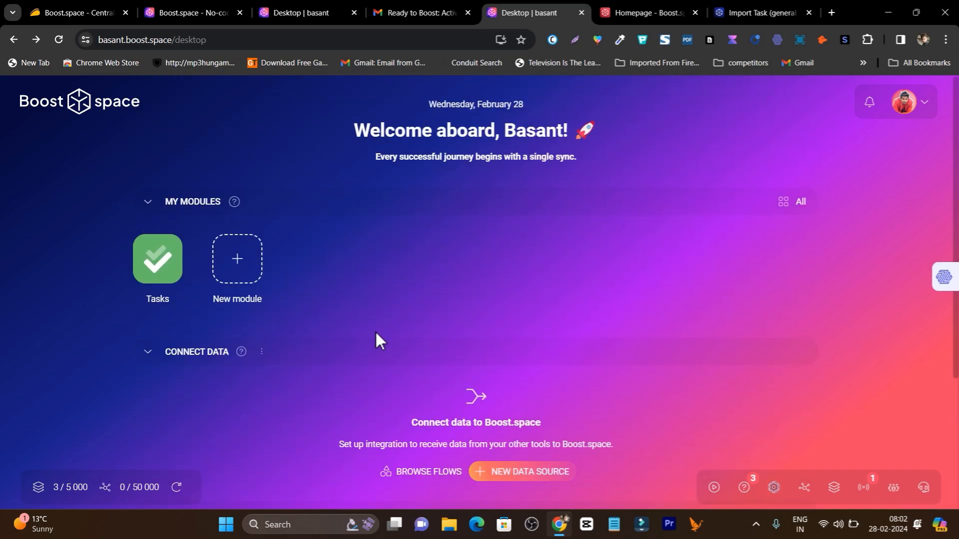
pyautogui.scroll(-3)
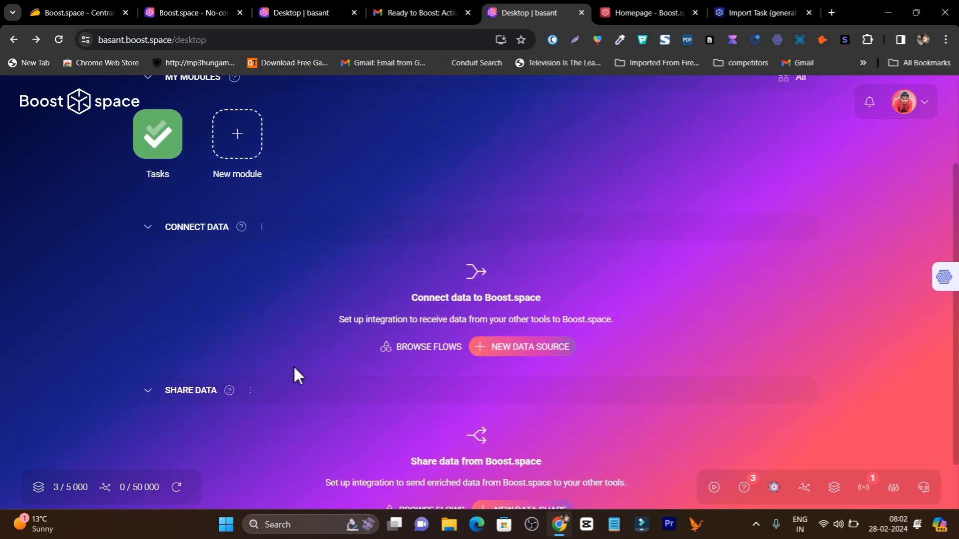
pyautogui.scroll(-3)
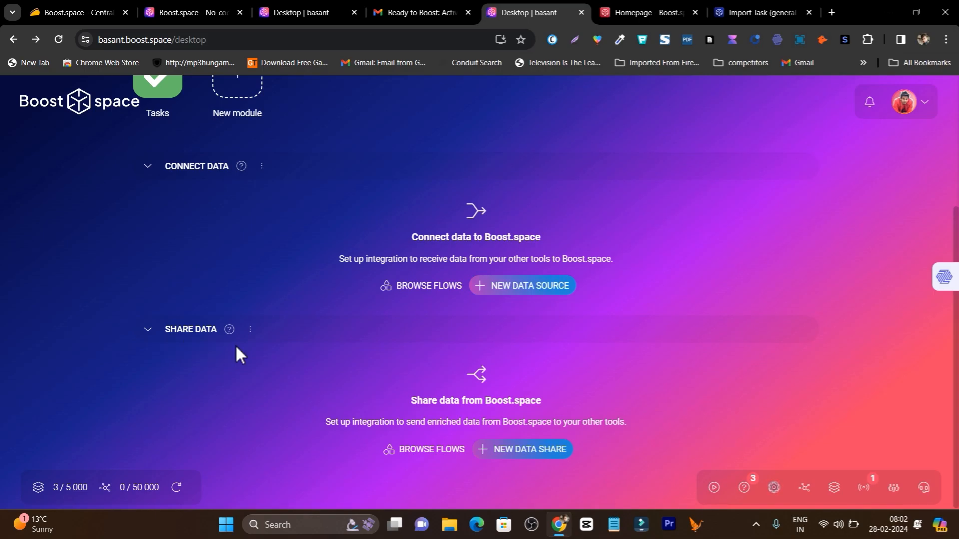
pyautogui.moveTo(407, 455)
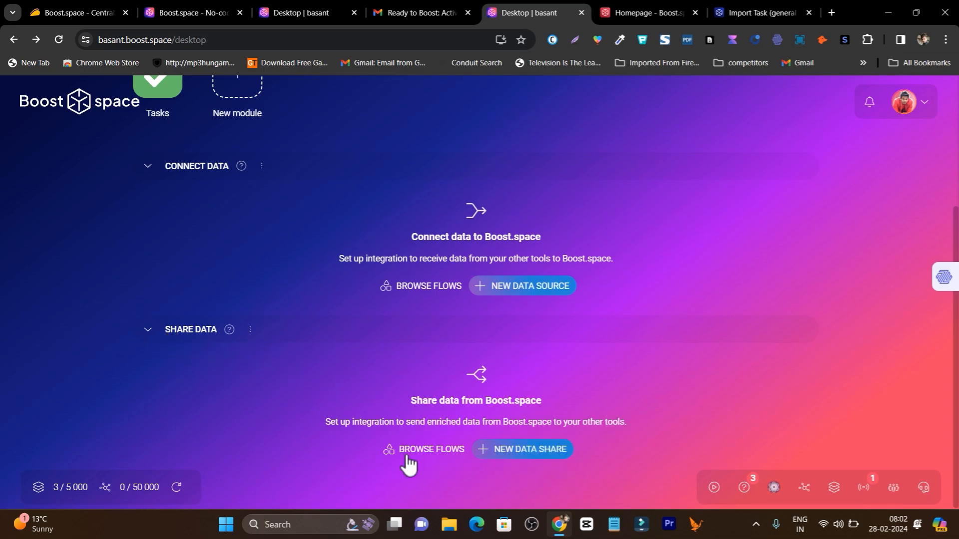
pyautogui.moveTo(428, 458)
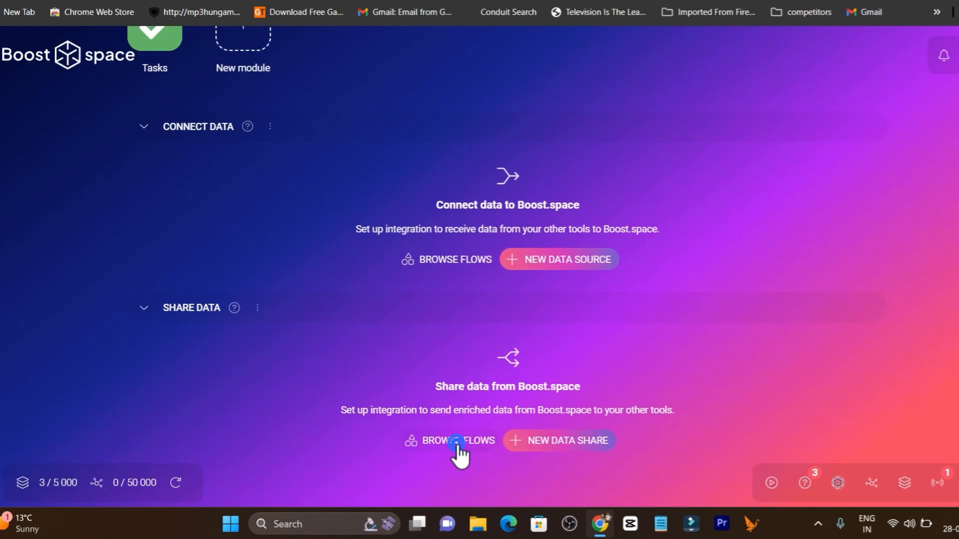
pyautogui.click(455, 440)
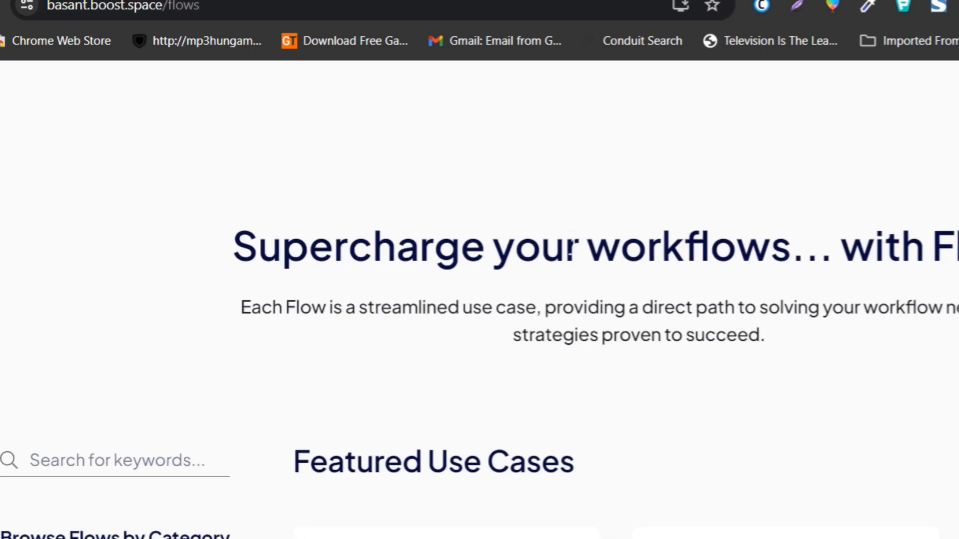
pyautogui.scroll(-3)
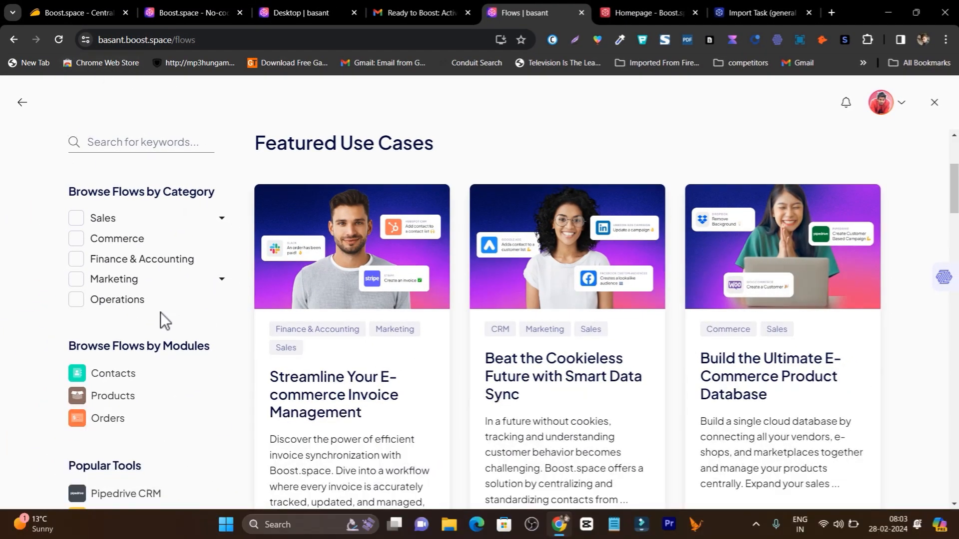
pyautogui.scroll(-3)
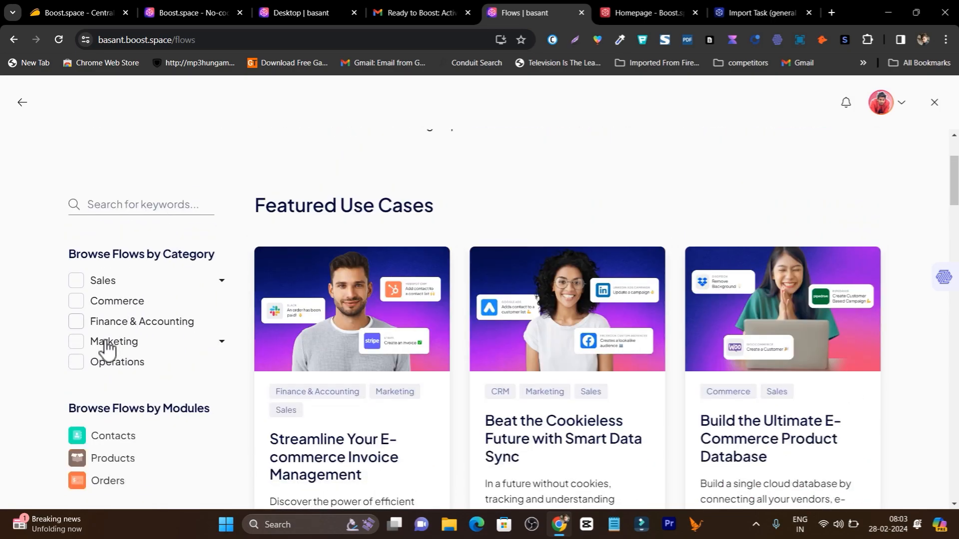
pyautogui.click(76, 340)
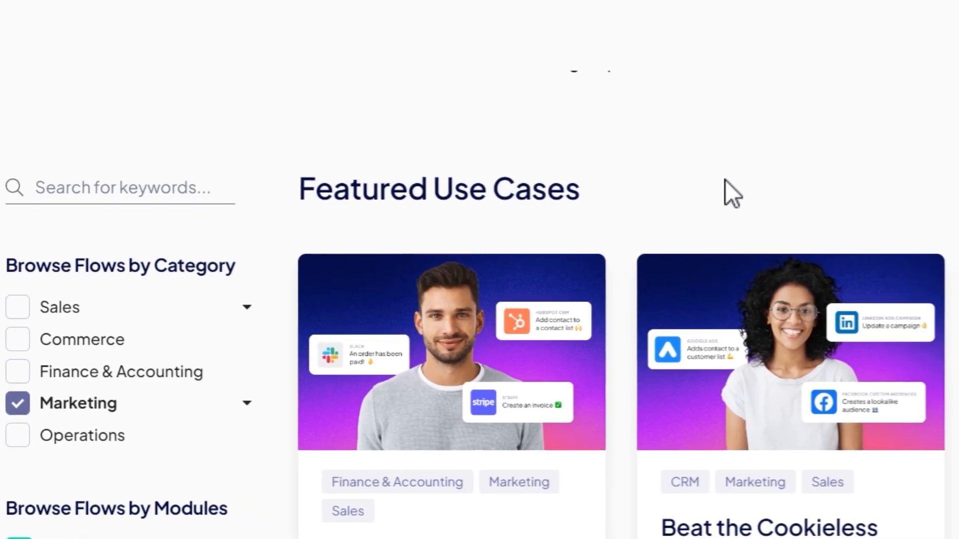
pyautogui.scroll(-3)
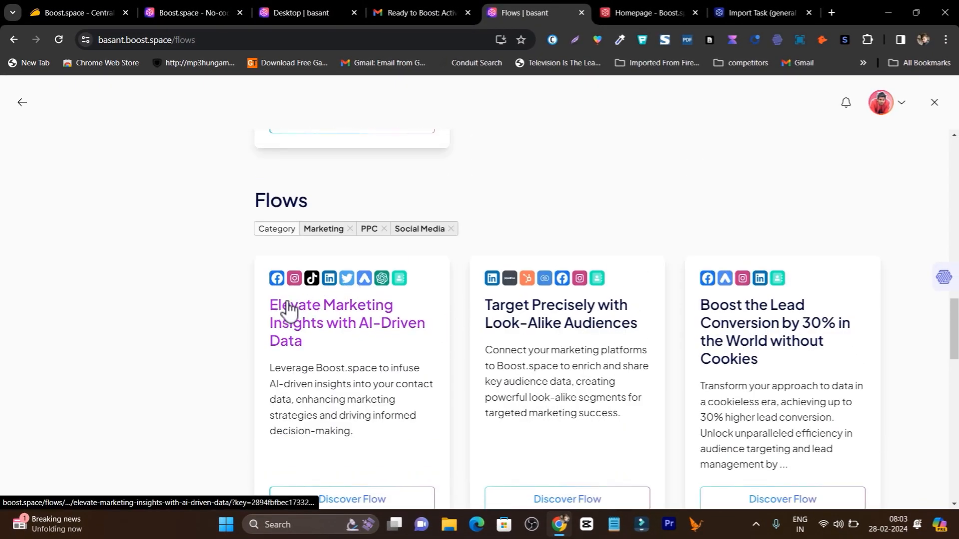
pyautogui.moveTo(545, 340)
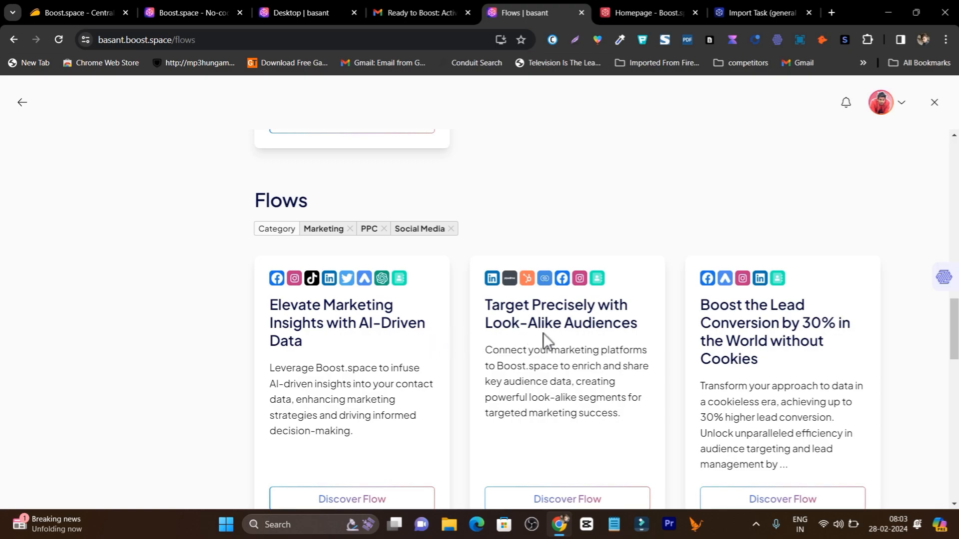
pyautogui.scroll(-3)
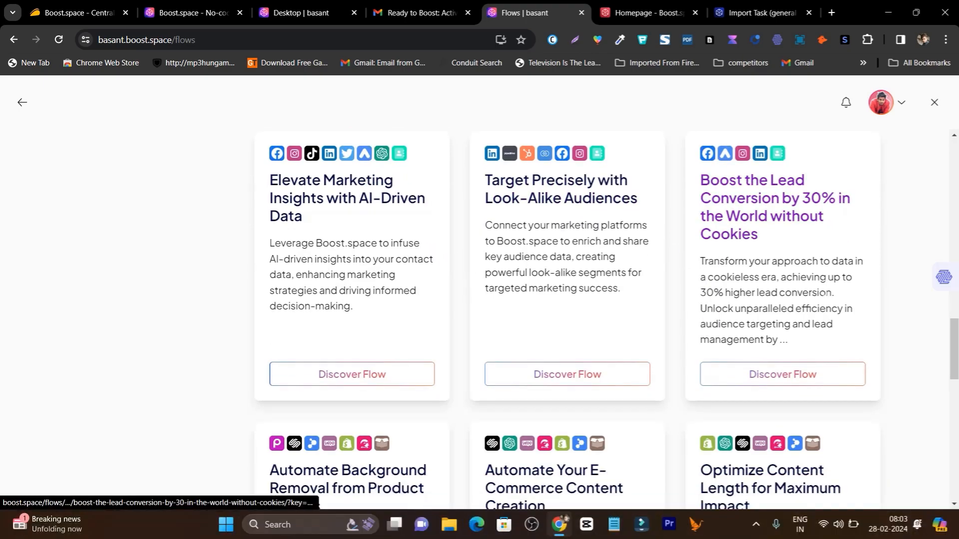
pyautogui.scroll(-3)
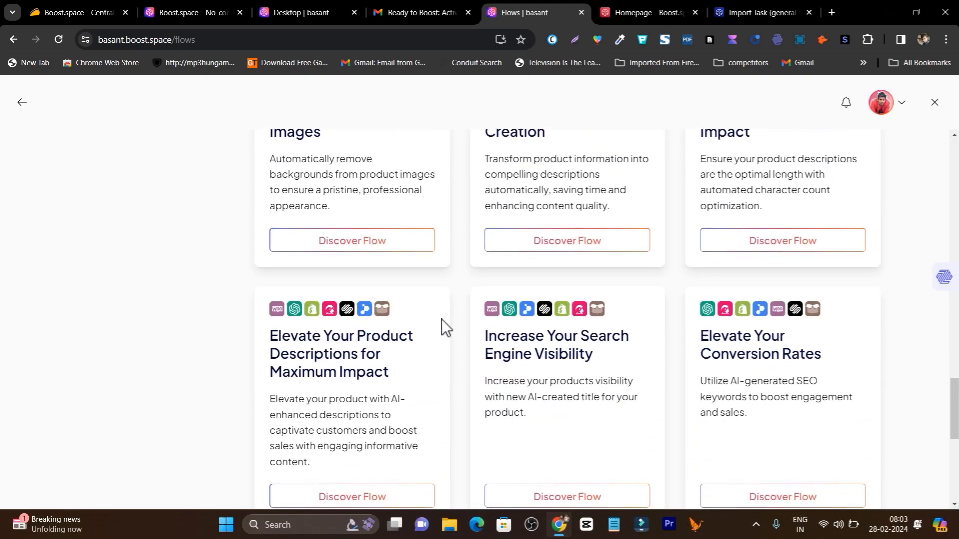
pyautogui.scroll(3)
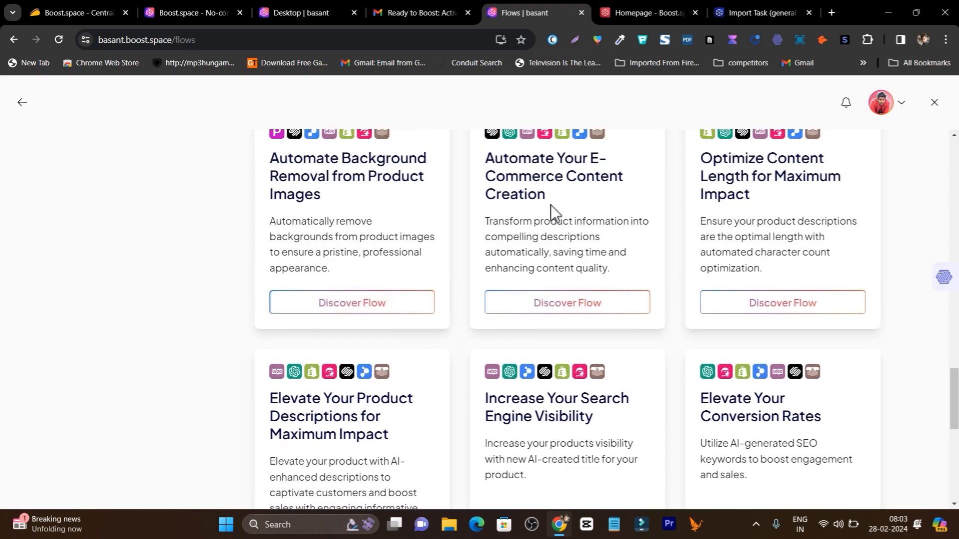
pyautogui.scroll(-3)
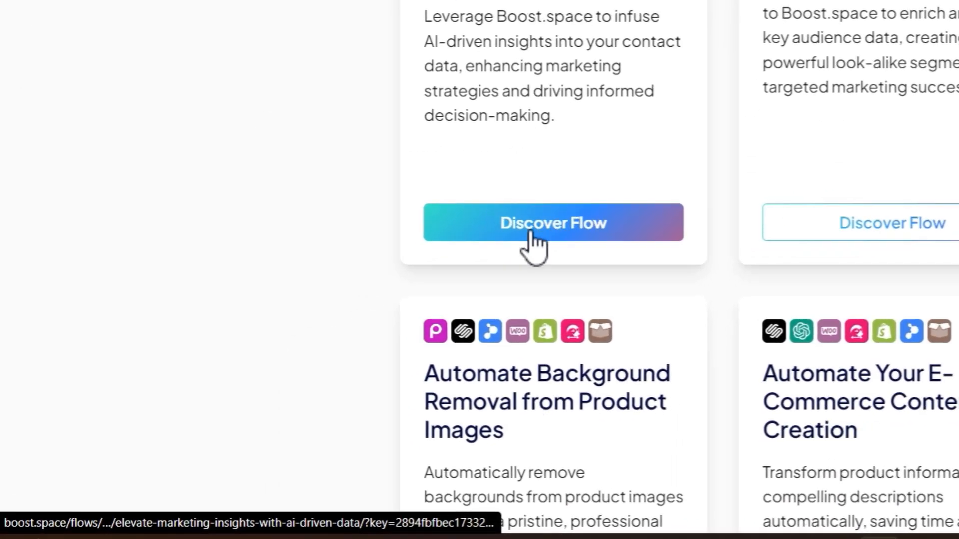
# Open the 'Elevate Marketing Insights with AI-Driven Data' flow and read through its steps
pyautogui.click(552, 222)
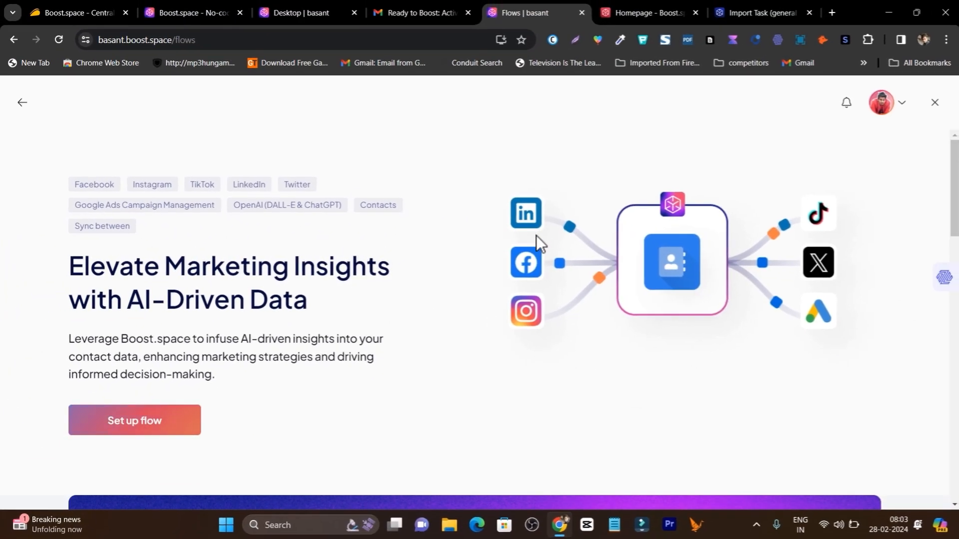
pyautogui.moveTo(144, 468)
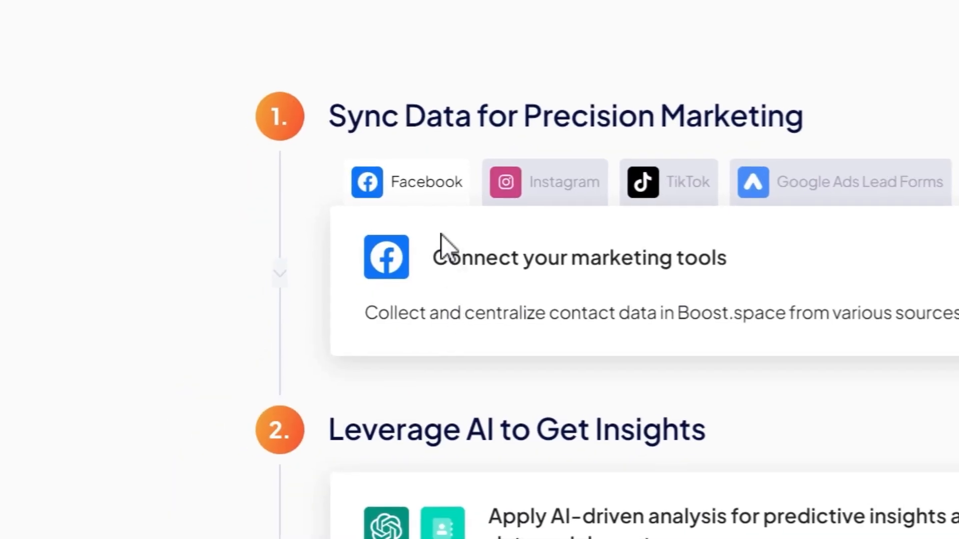
pyautogui.scroll(-3)
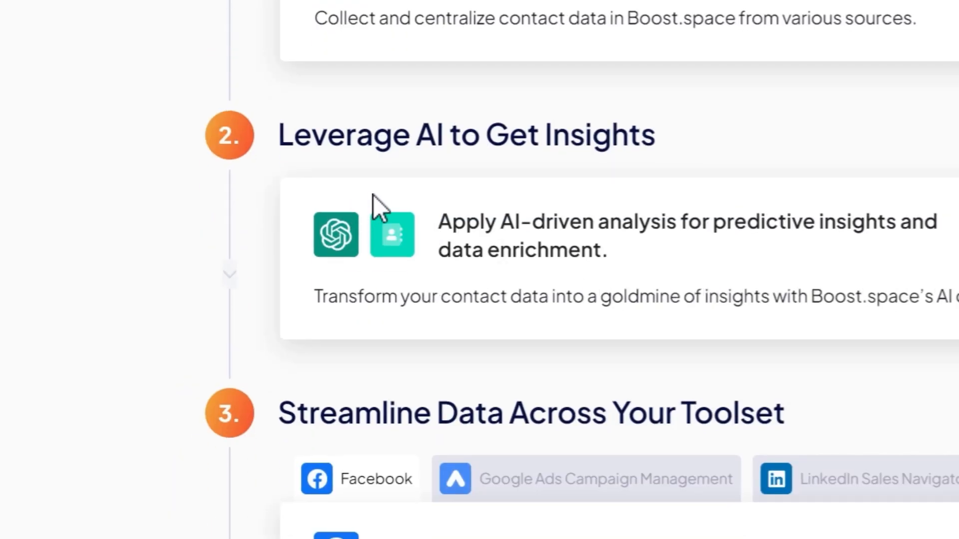
pyautogui.scroll(-3)
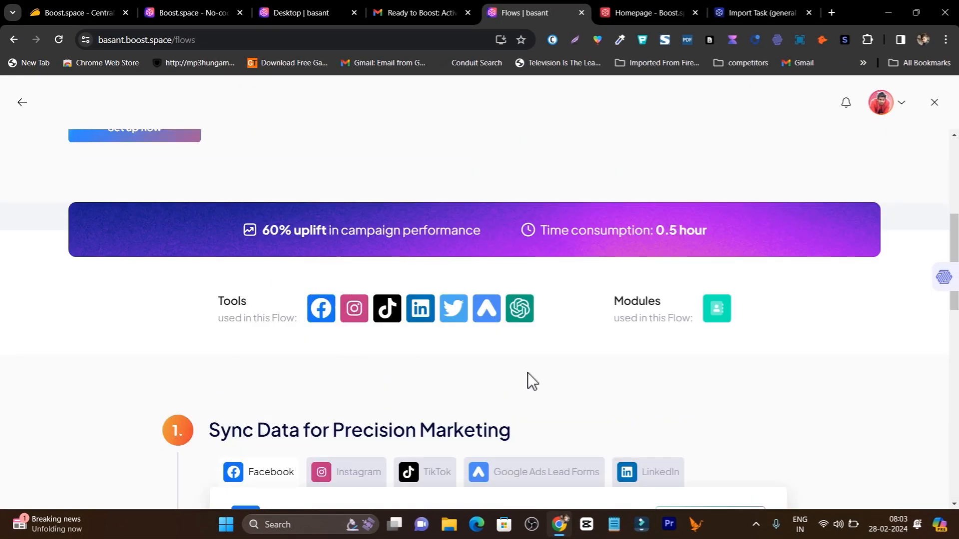
pyautogui.scroll(-3)
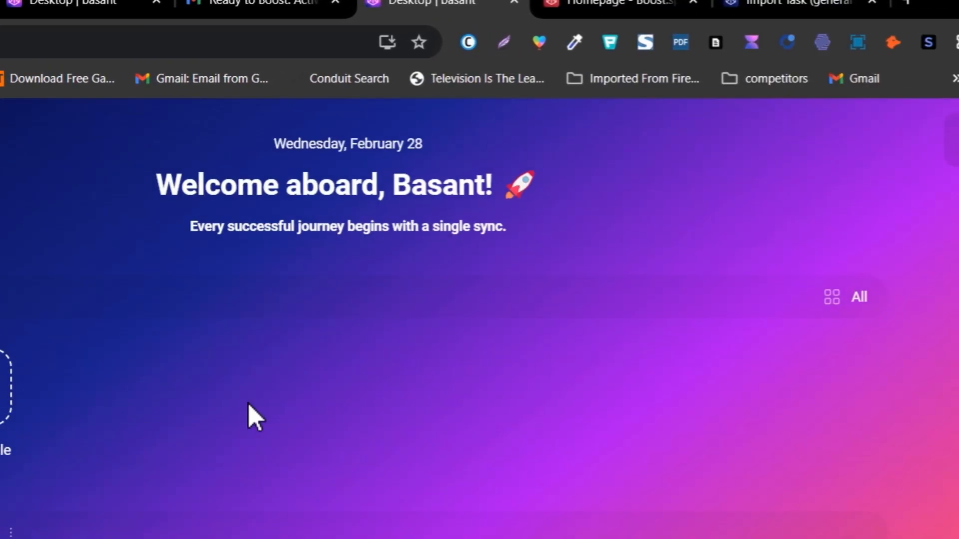
# On AppSumo, open plan details and compare License Tiers 1–3 at $59, $169 and $299
pyautogui.click(587, 20)
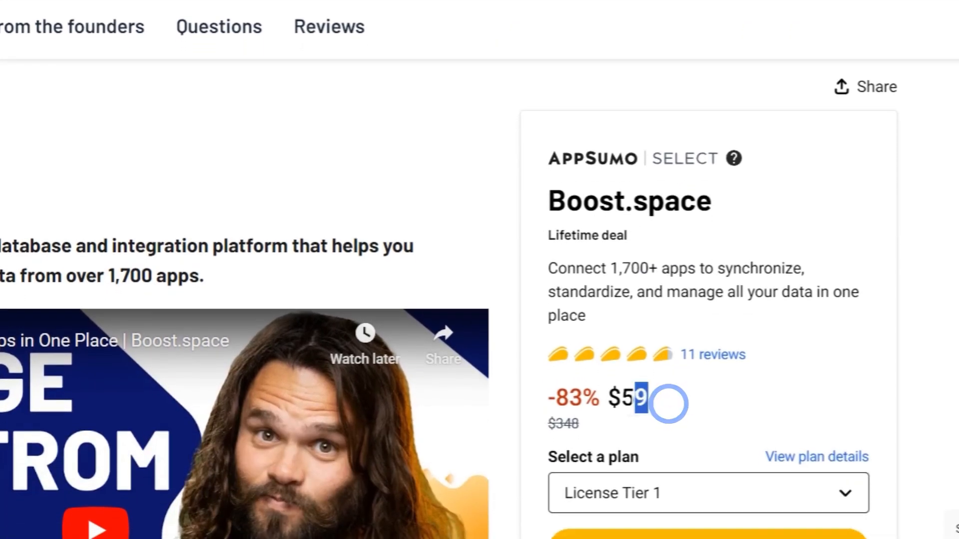
pyautogui.click(227, 18)
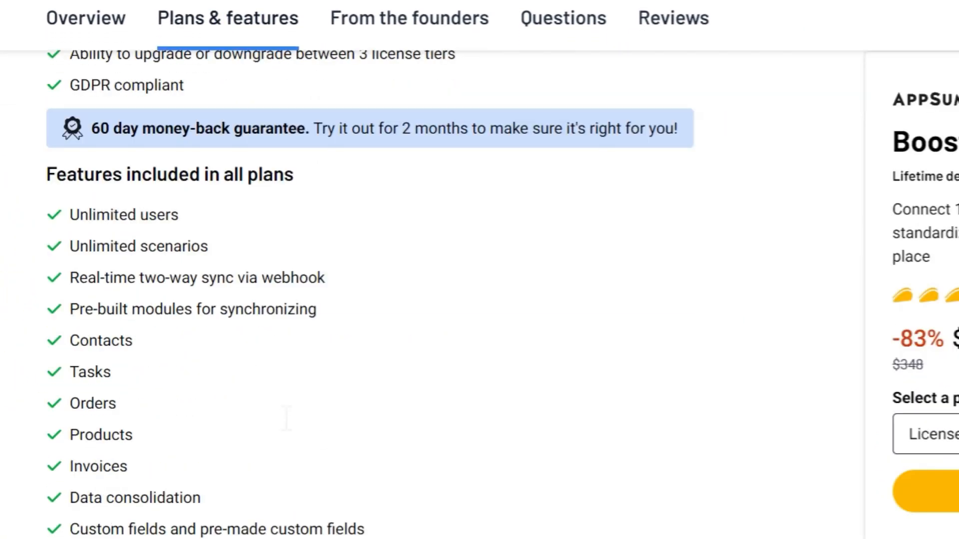
pyautogui.scroll(-3)
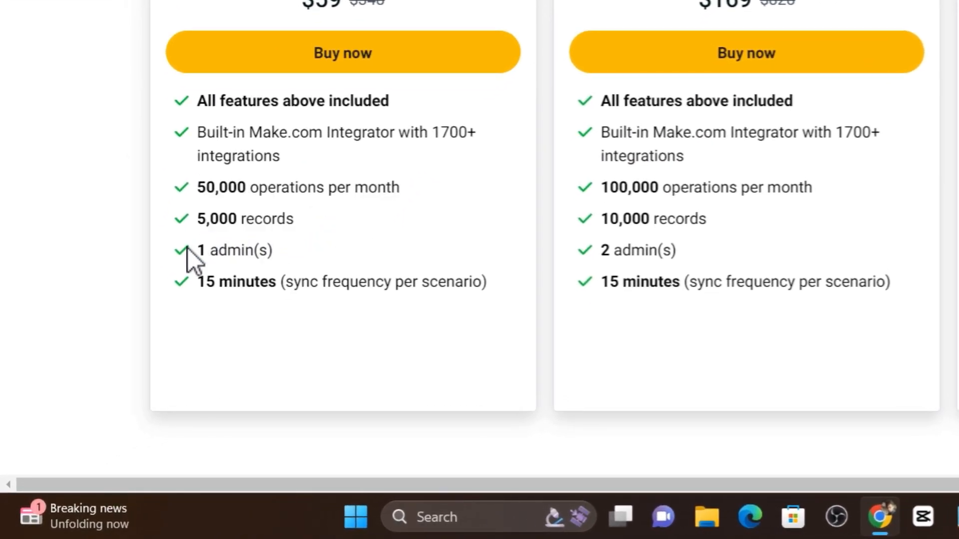
pyautogui.doubleClick(247, 282)
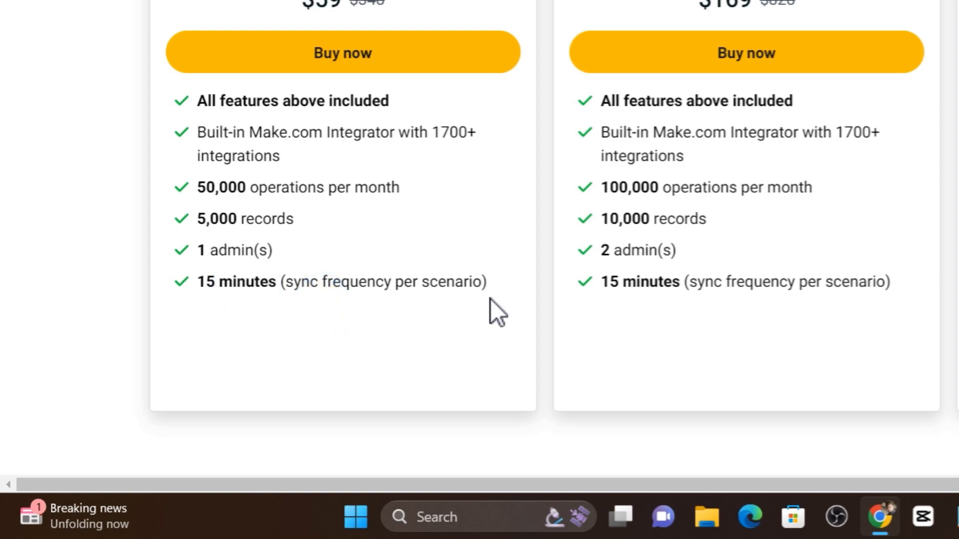
pyautogui.hscroll(3)
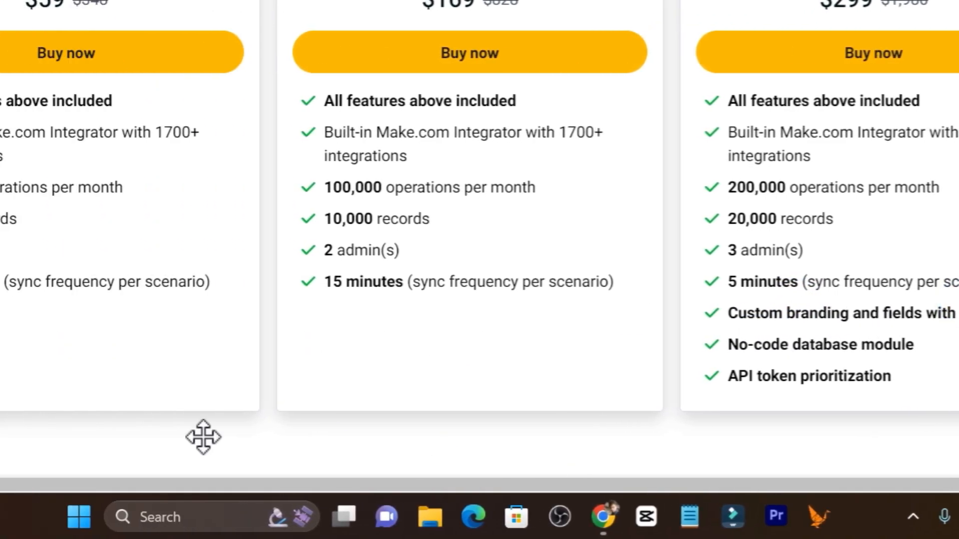
pyautogui.scroll(-3)
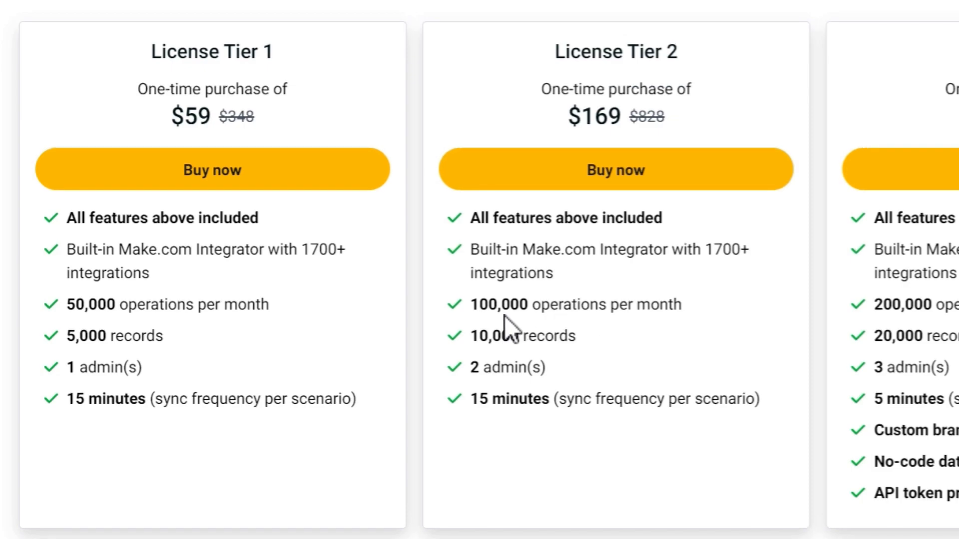
pyautogui.scroll(-3)
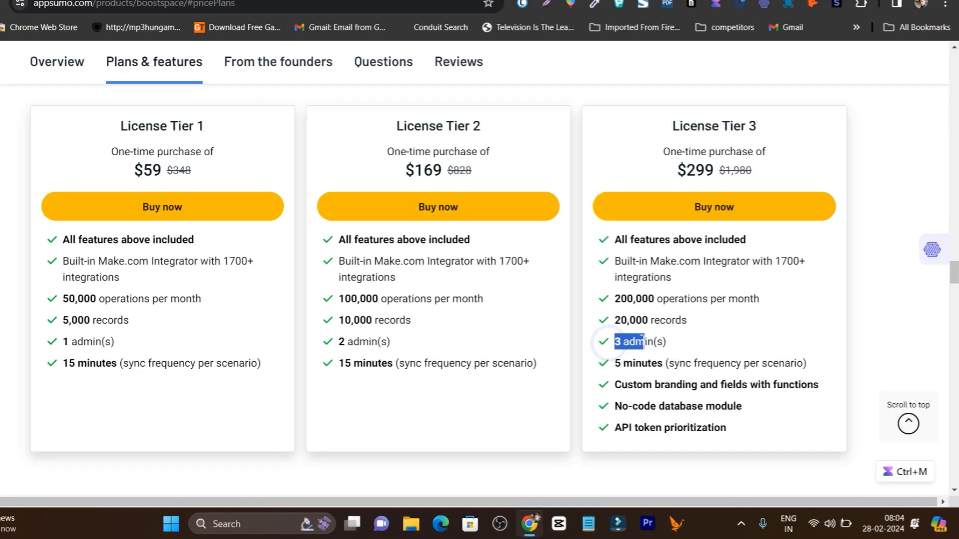
# Return the AppSumo page to the $59 License Tier 1 overview after briefly checking the Desktop tab
pyautogui.scroll(-3)
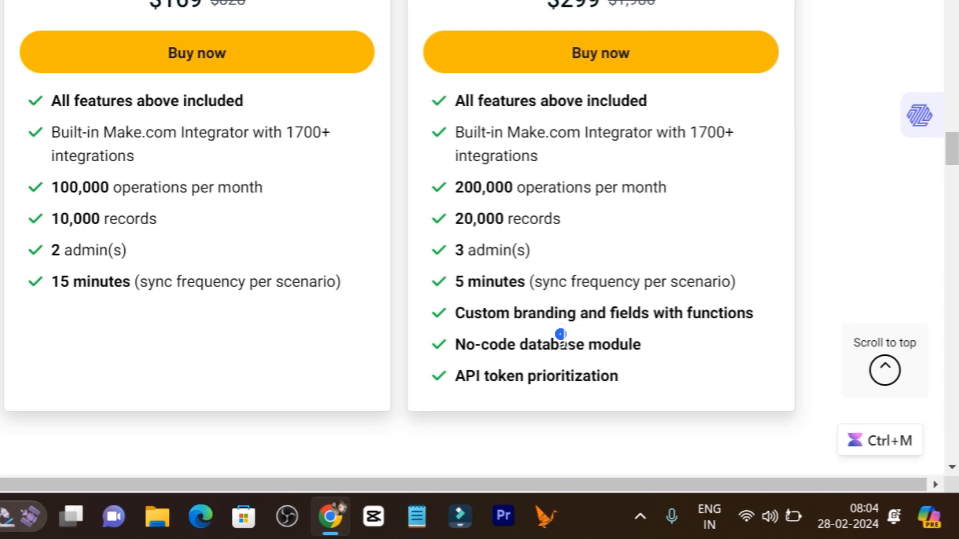
pyautogui.moveTo(733, 345)
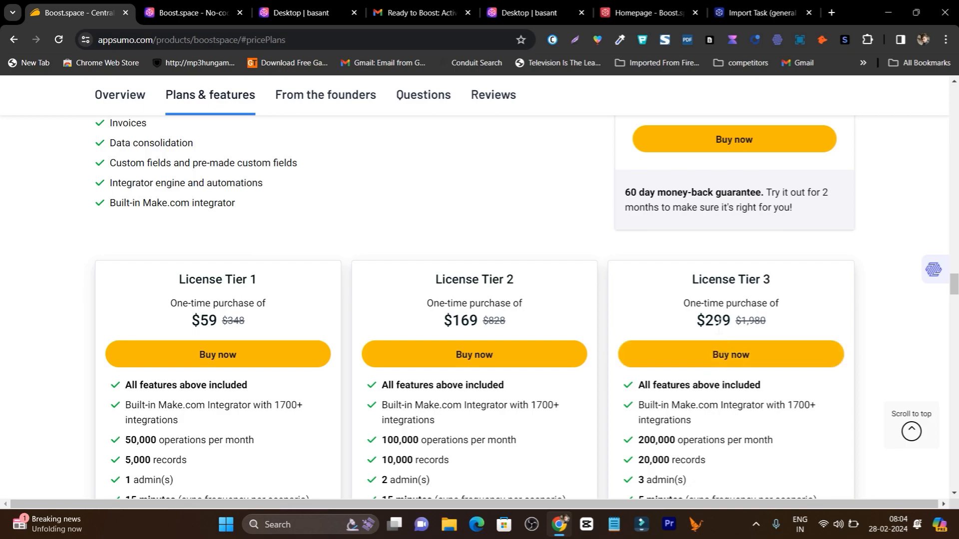
pyautogui.scroll(-3)
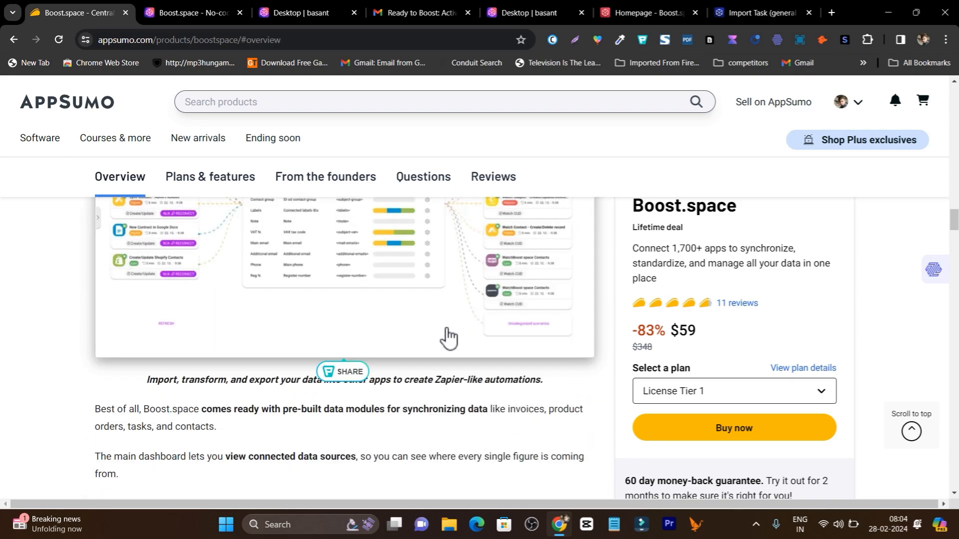
pyautogui.click(291, 12)
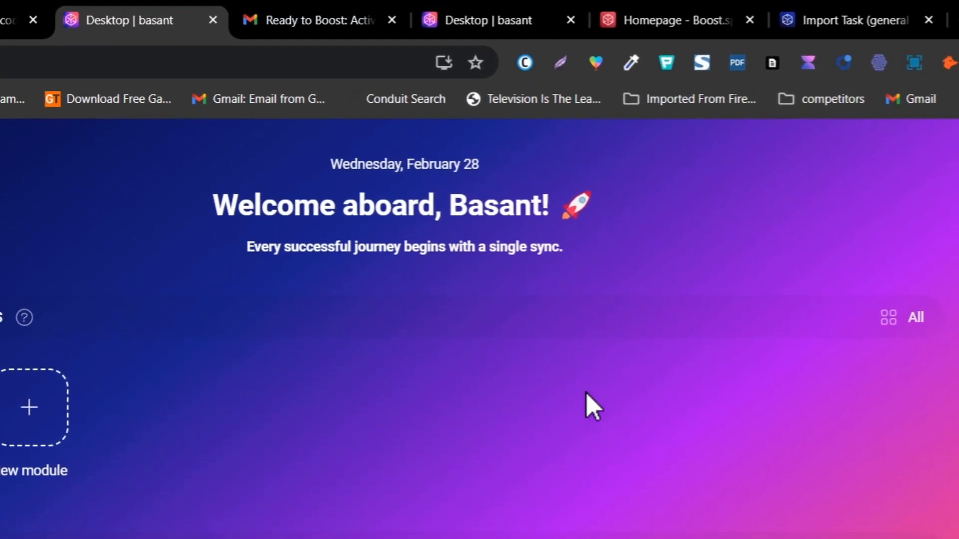
pyautogui.click(92, 19)
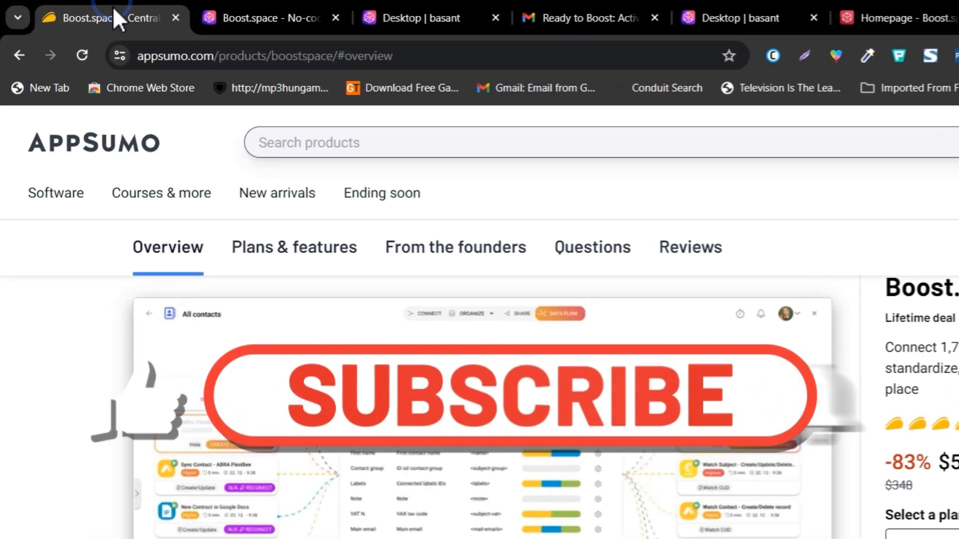
pyautogui.scroll(-3)
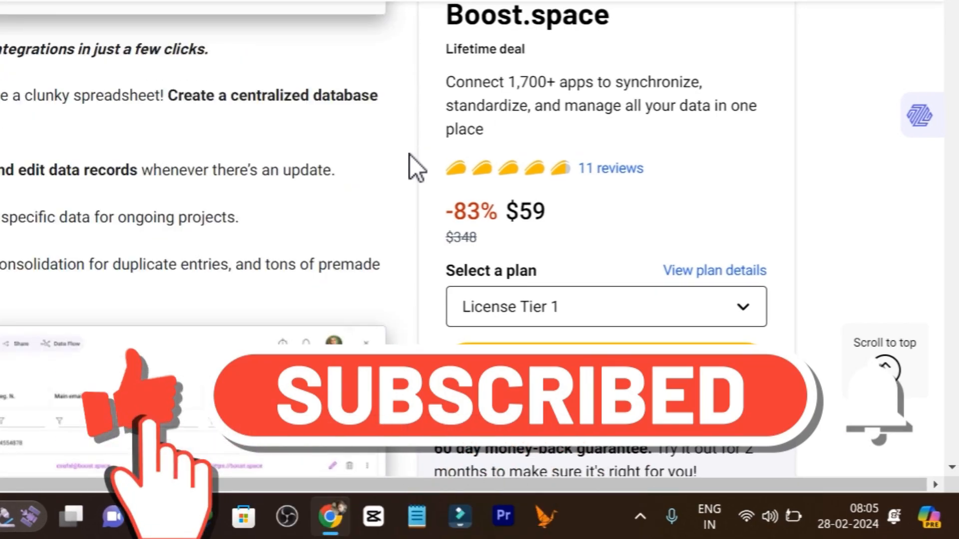